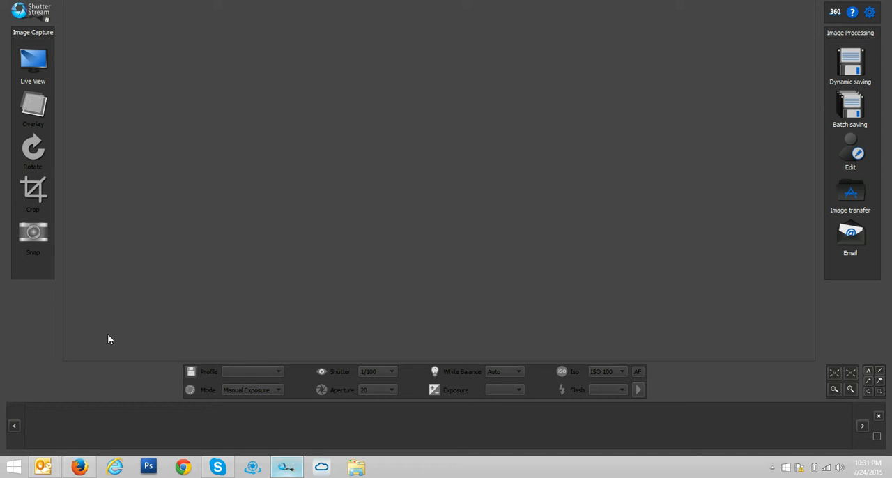
Turn on Live View so the eyeglasses appear in the camera preview.
left_click(32, 63)
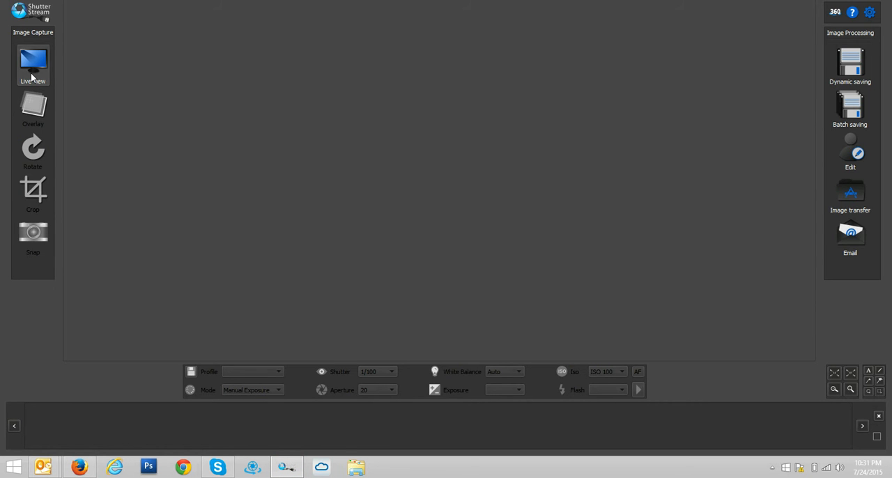
left_click(33, 62)
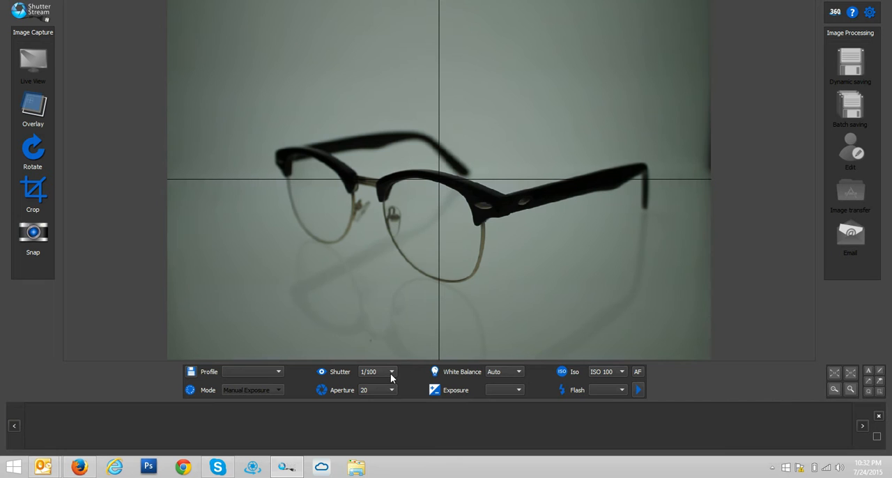
Set the shutter to 1/13, switch AF to manual focus, and show the crop frame.
left_click(392, 390)
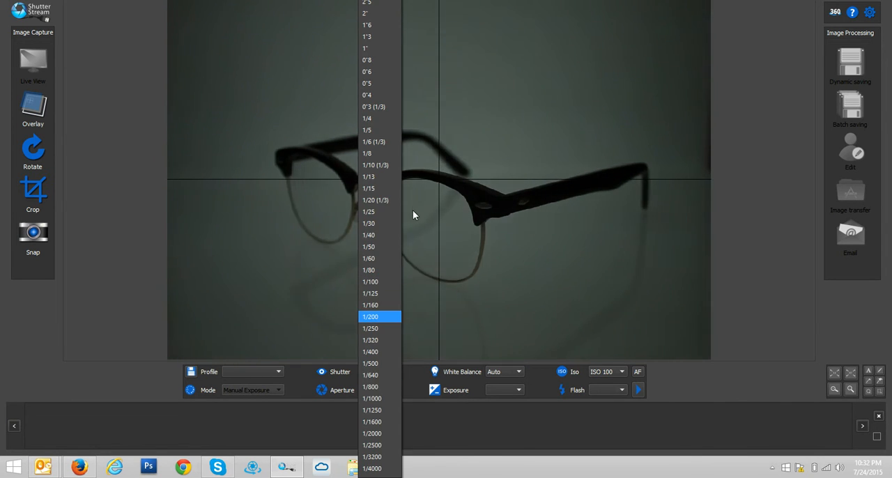
left_click(368, 223)
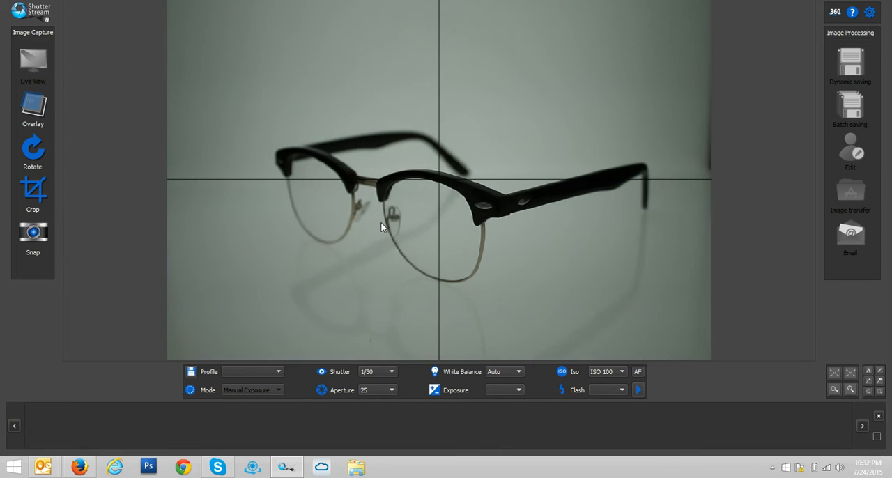
left_click(377, 371)
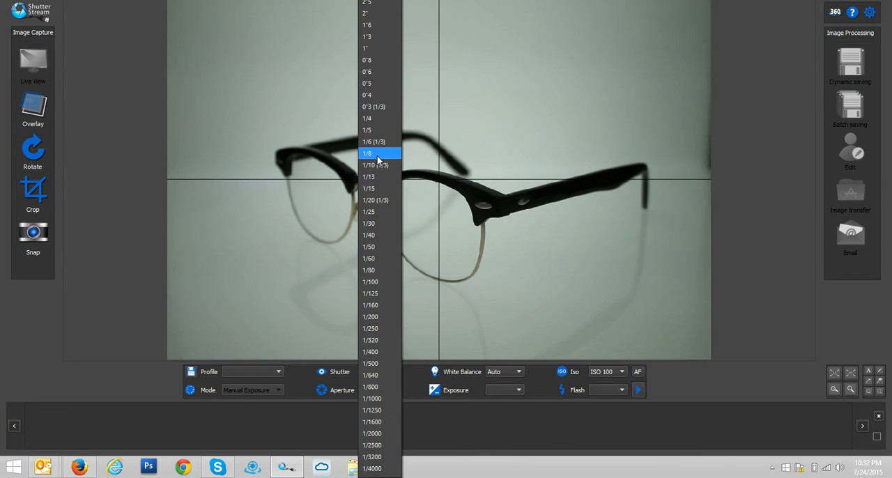
left_click(368, 152)
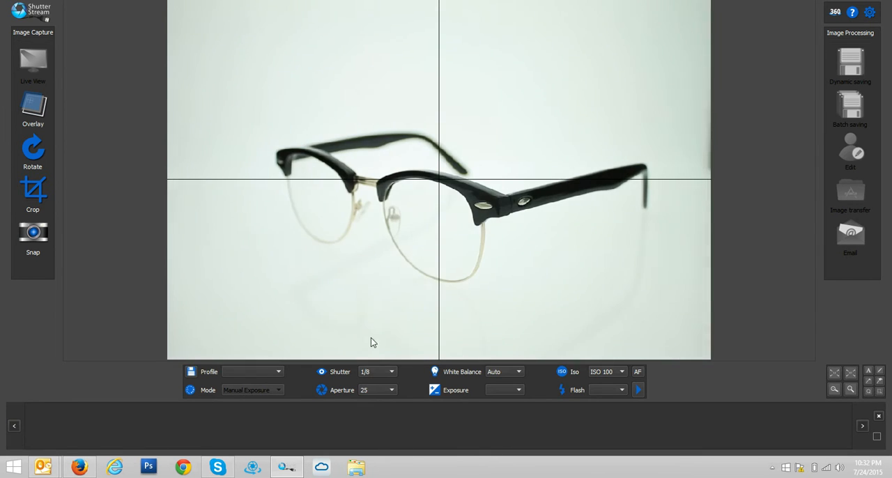
left_click(391, 371)
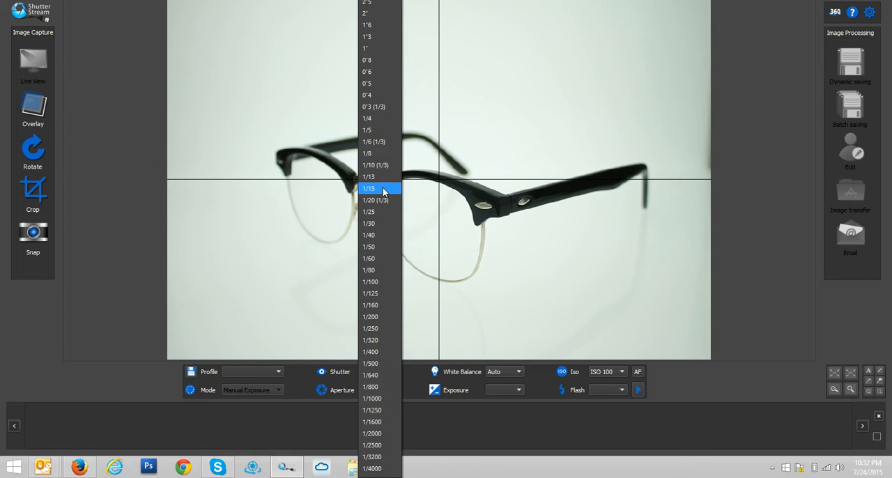
left_click(368, 176)
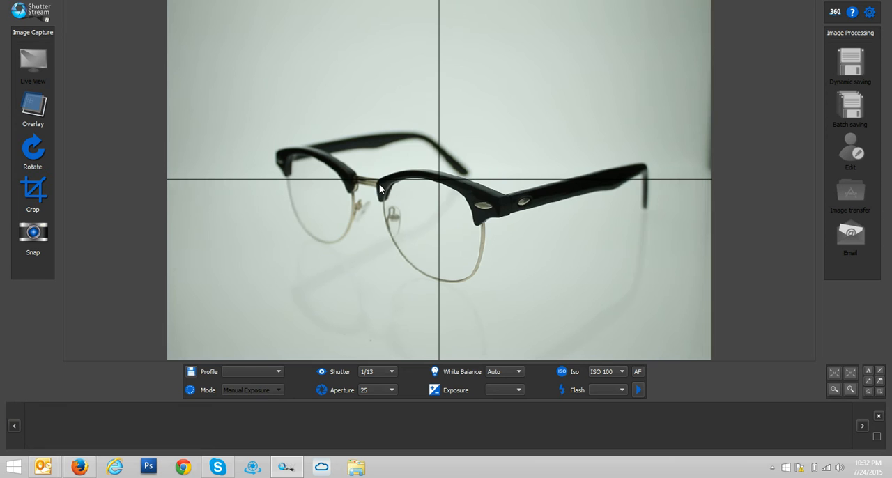
mouse_move(640, 373)
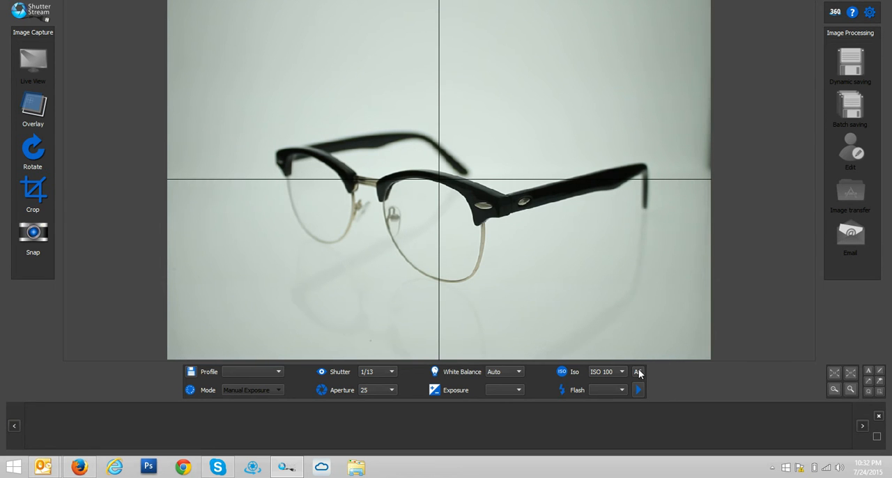
left_click(638, 372)
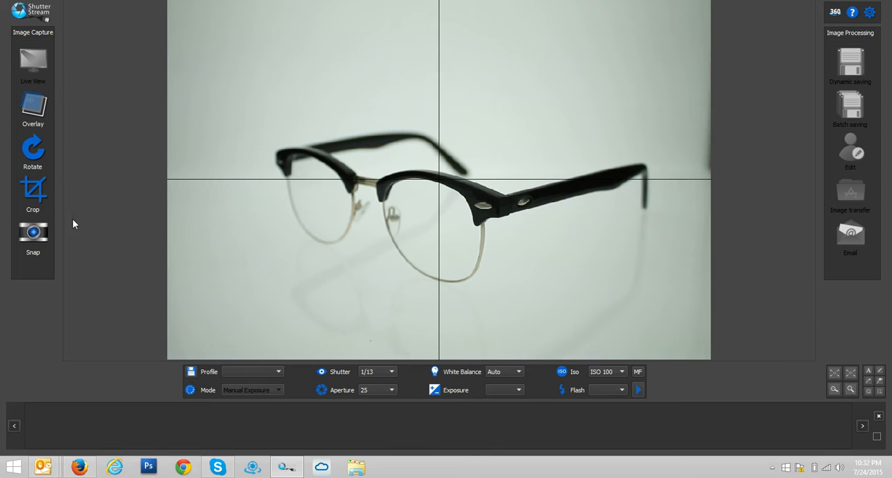
left_click(33, 193)
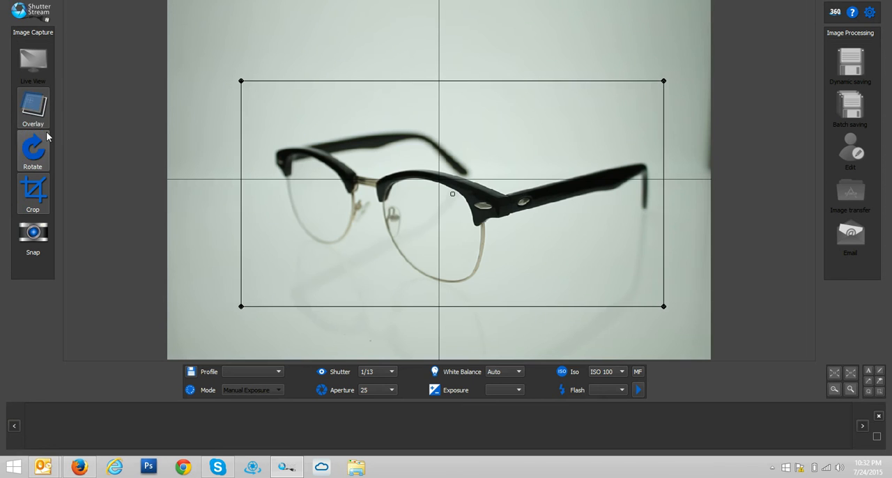
Save the current crop framing as an overlay named 'Sunglases'.
left_click(33, 108)
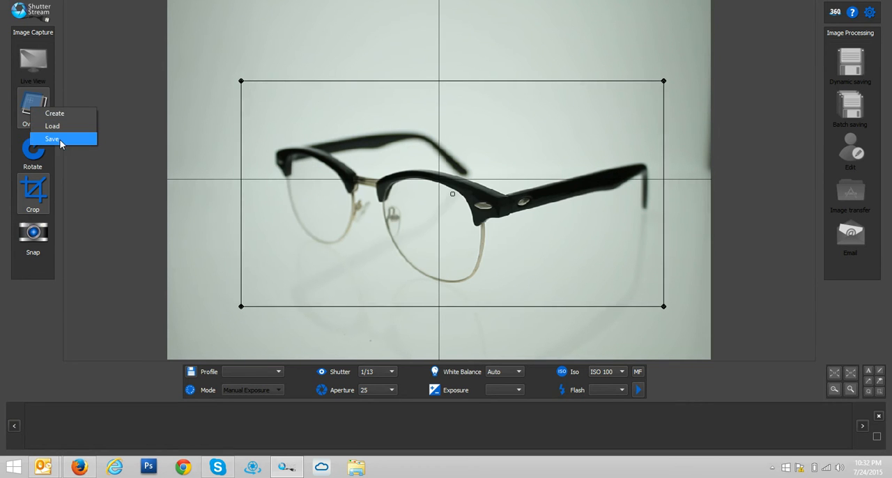
left_click(52, 139)
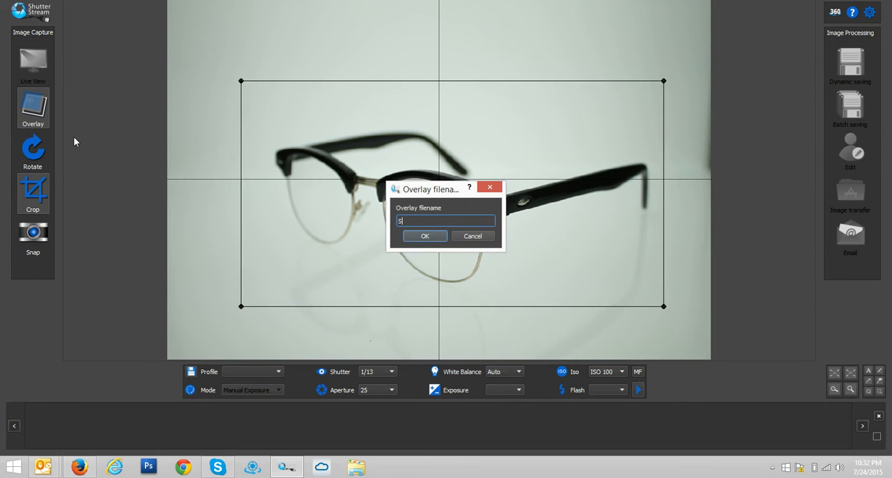
type("unglaa")
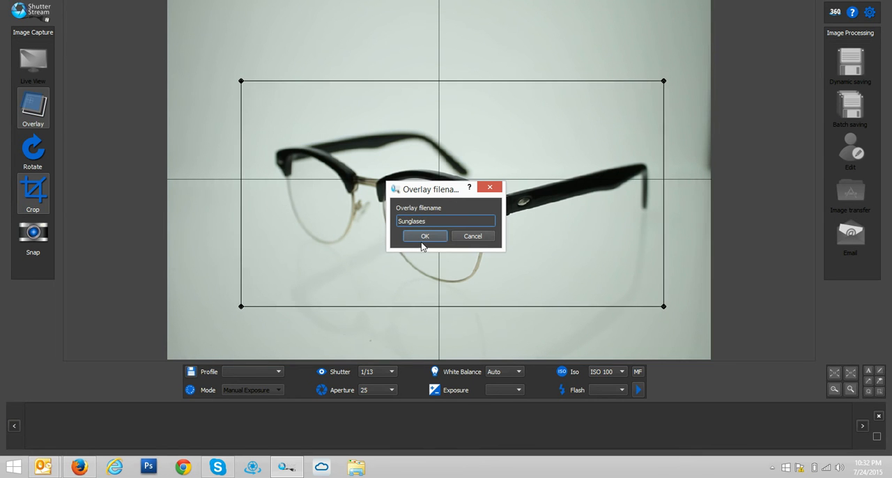
left_click(425, 236)
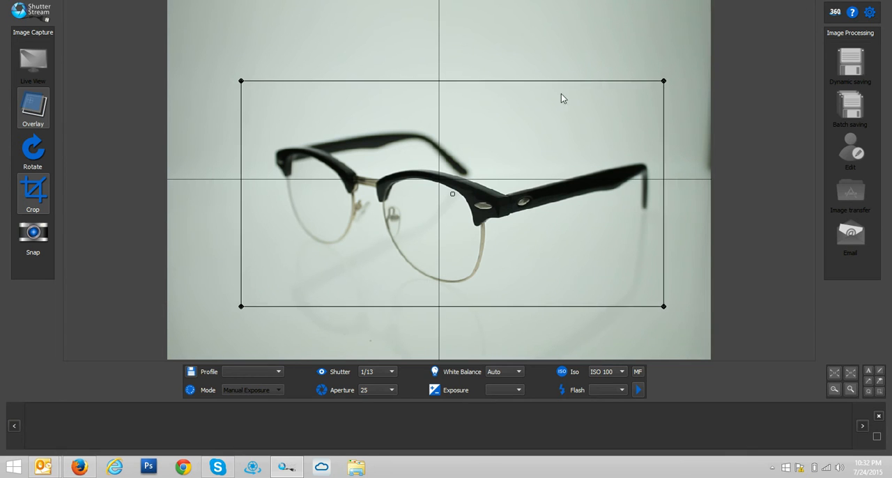
mouse_move(878, 29)
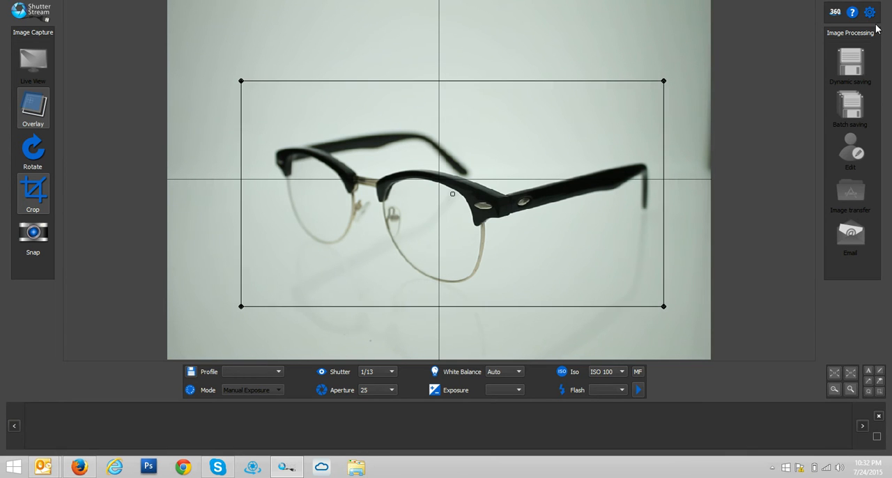
mouse_move(858, 38)
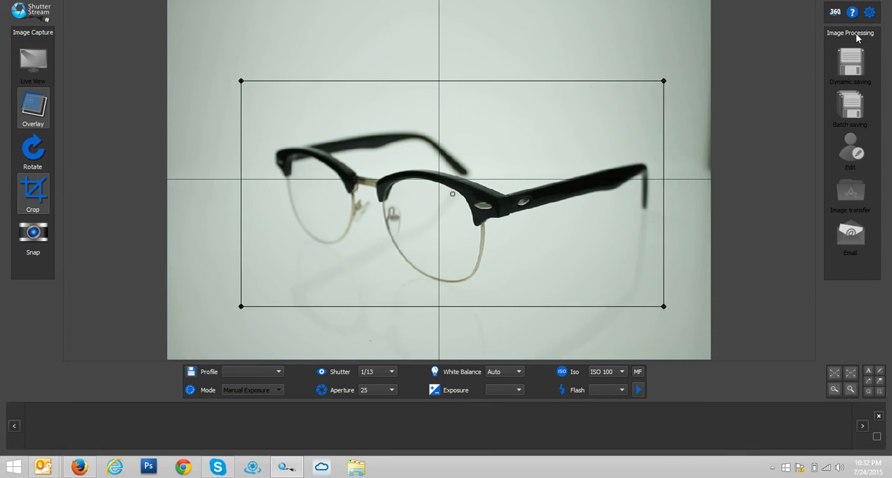
Set a custom 10 x 6 crop ratio, enlarge the crop box, and snap a photo.
left_click(870, 12)
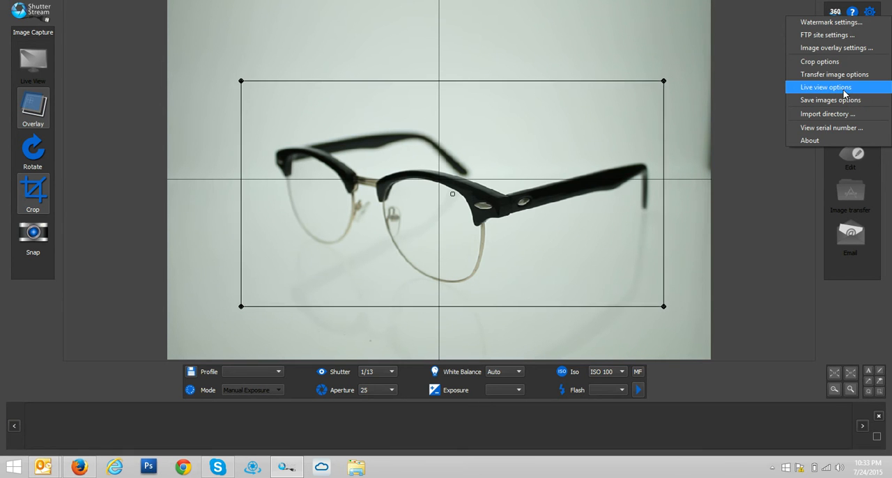
mouse_move(836, 100)
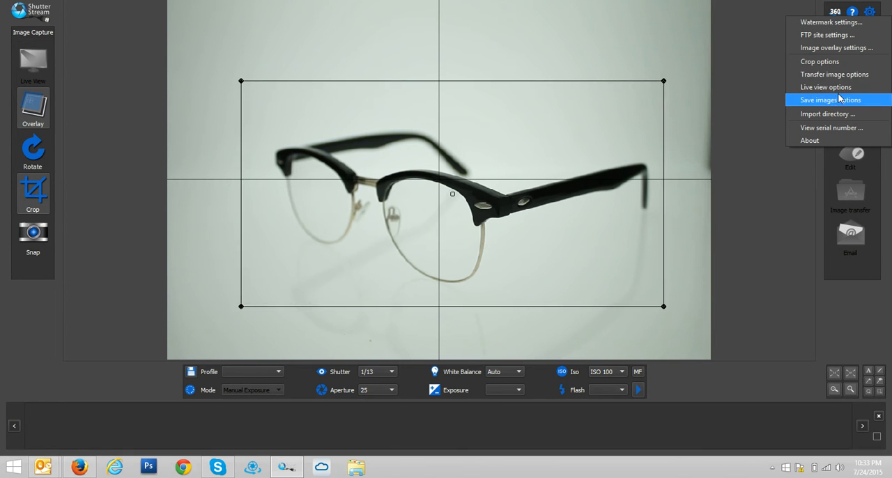
left_click(820, 62)
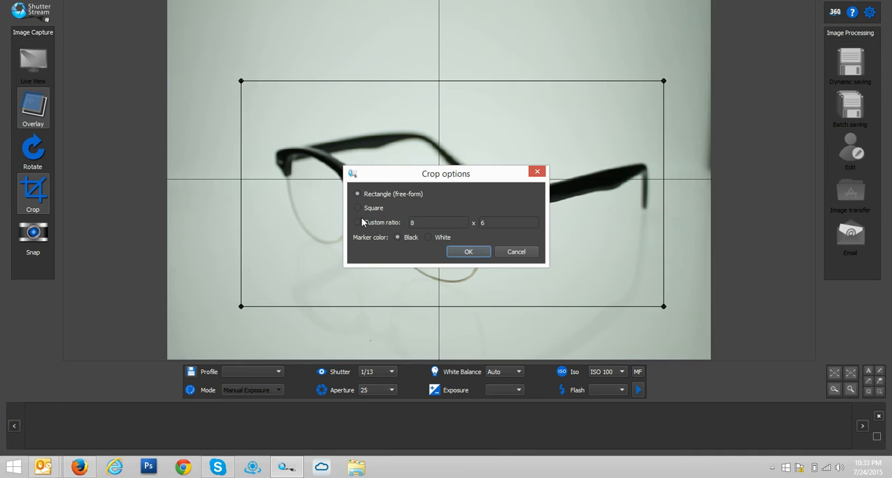
left_click(357, 222)
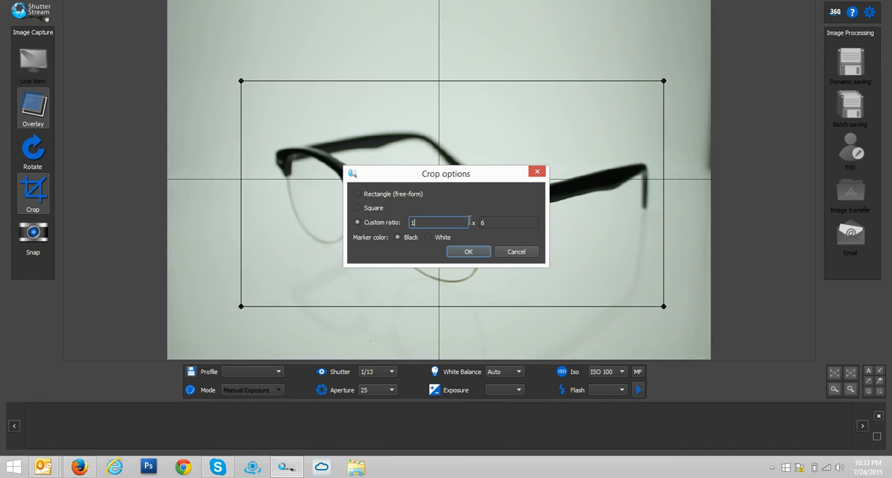
type("0")
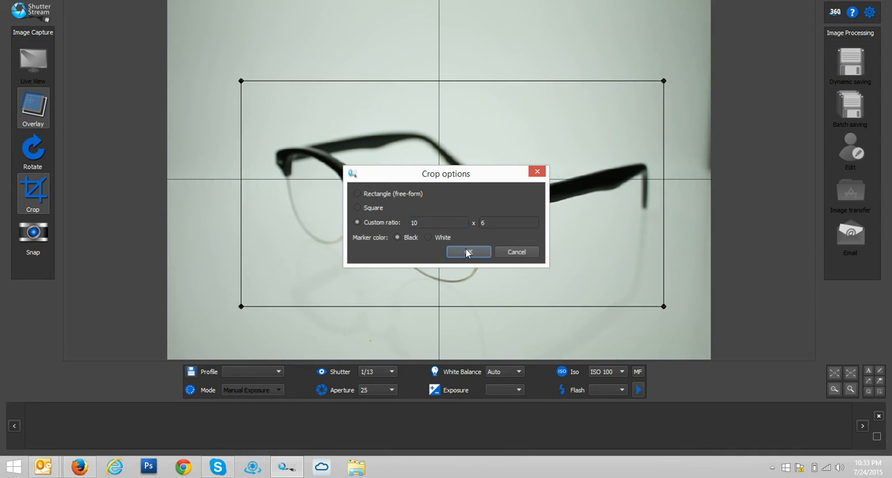
left_click(468, 251)
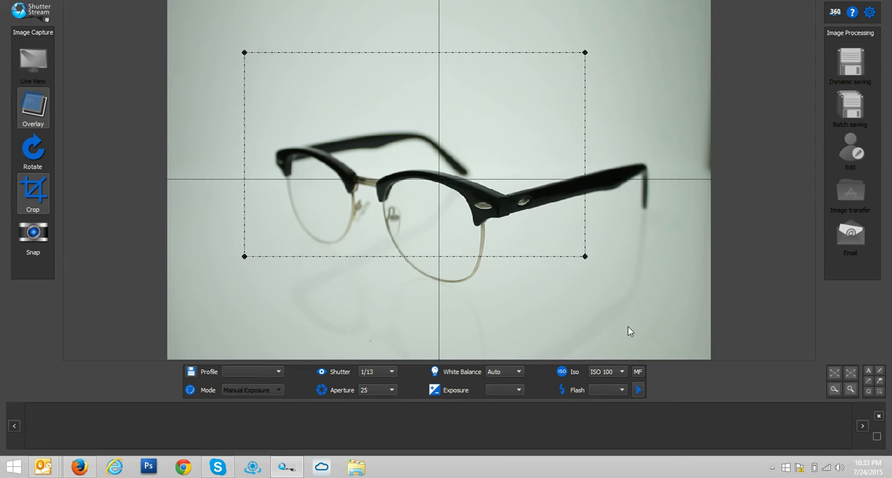
left_click_drag(586, 256, 677, 310)
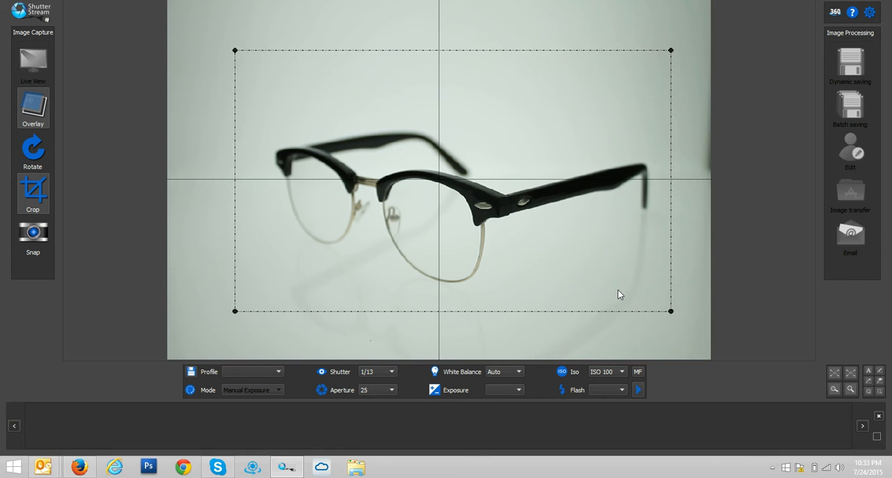
left_click(32, 236)
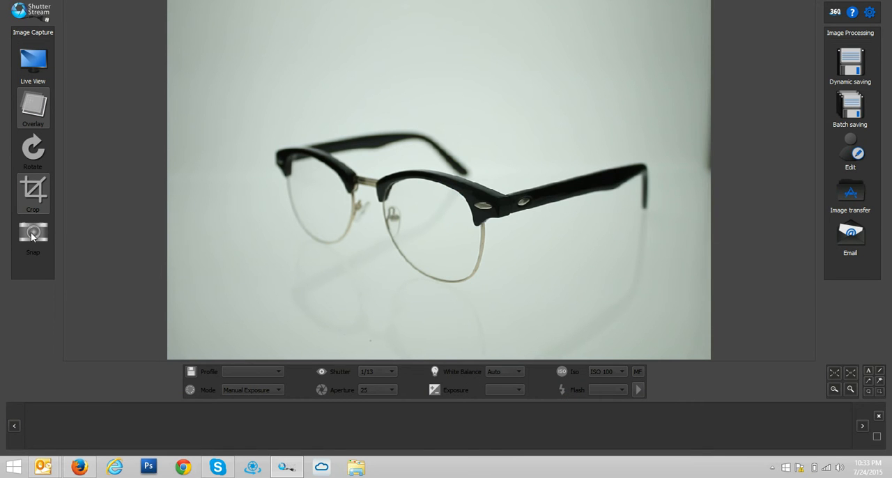
Restart the preview, load the saved overlay, and capture a side view of the glasses.
left_click(33, 236)
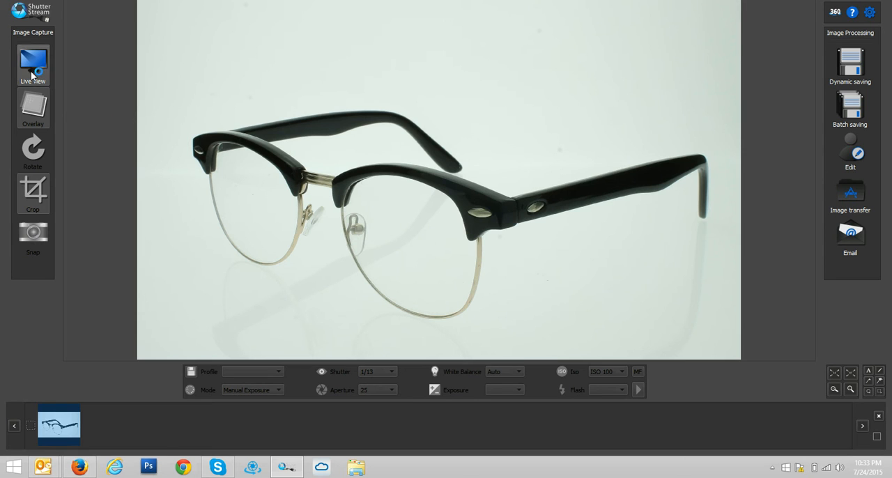
mouse_move(32, 63)
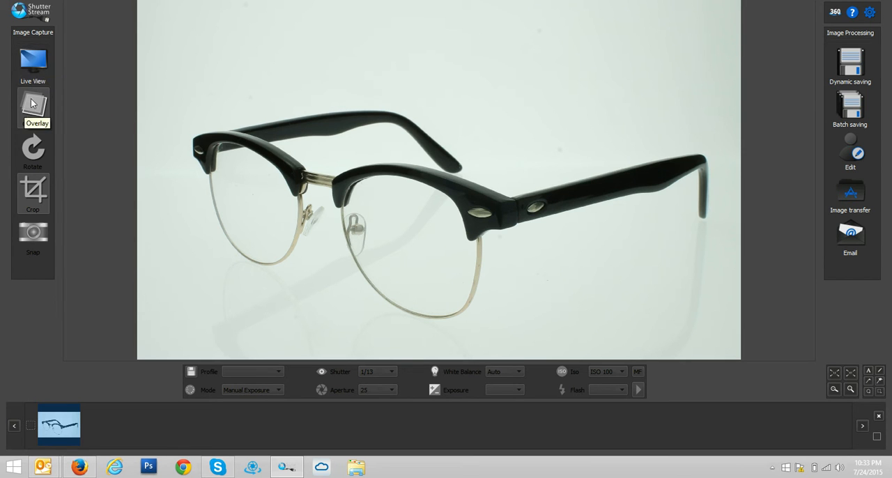
left_click(33, 63)
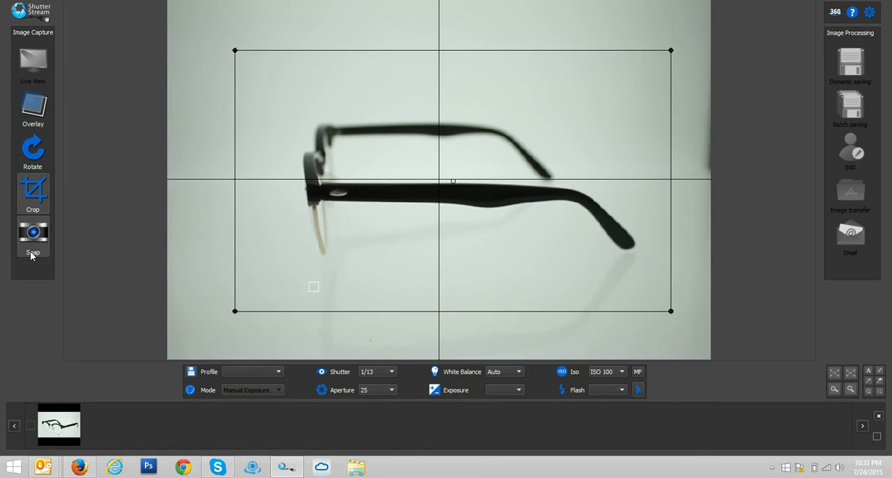
left_click(33, 237)
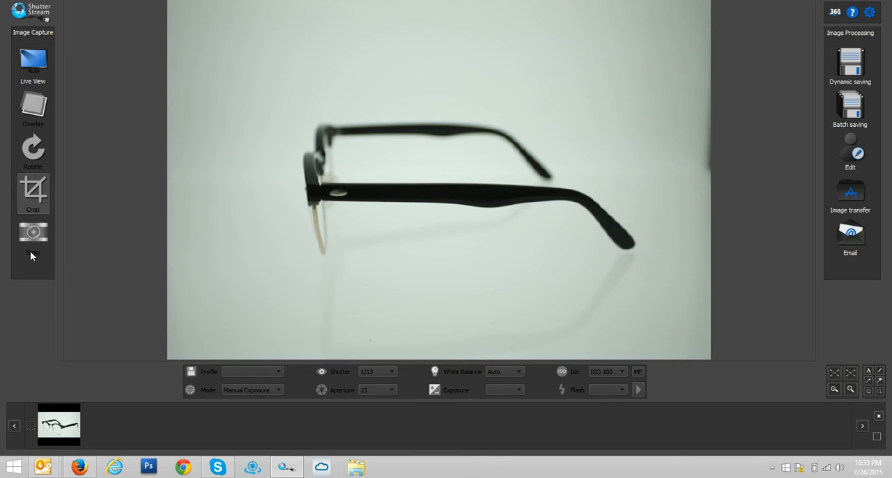
left_click(33, 237)
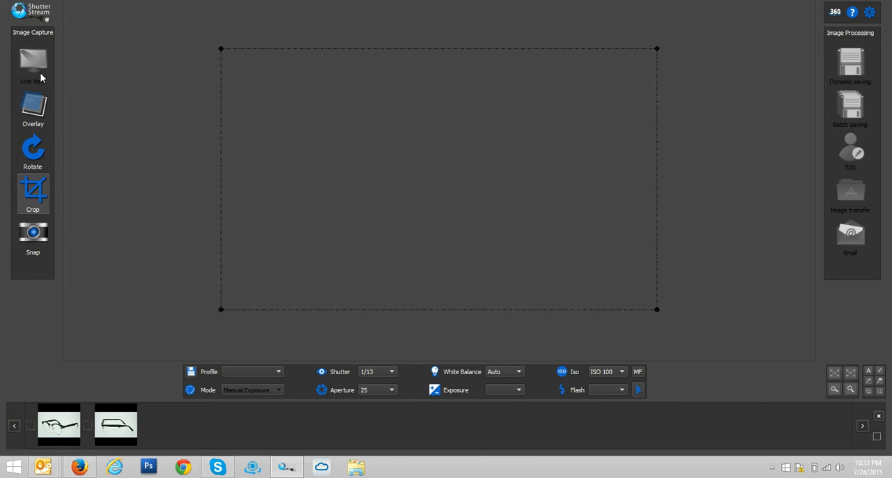
Capture a straight-on front shot of the glasses and review the three captured thumbnails.
left_click(32, 63)
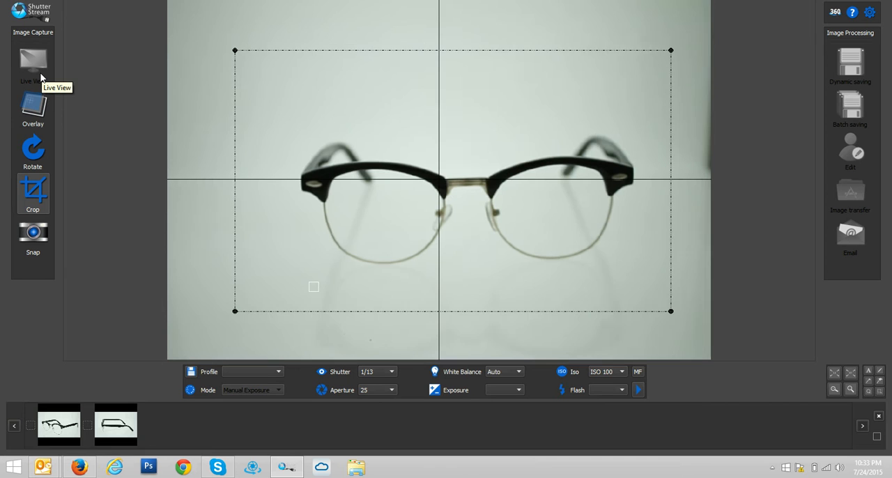
mouse_move(104, 249)
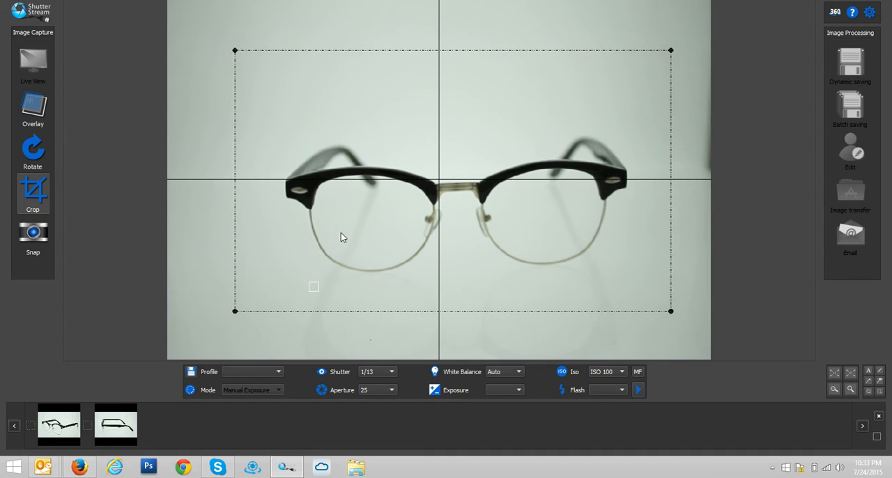
left_click(33, 235)
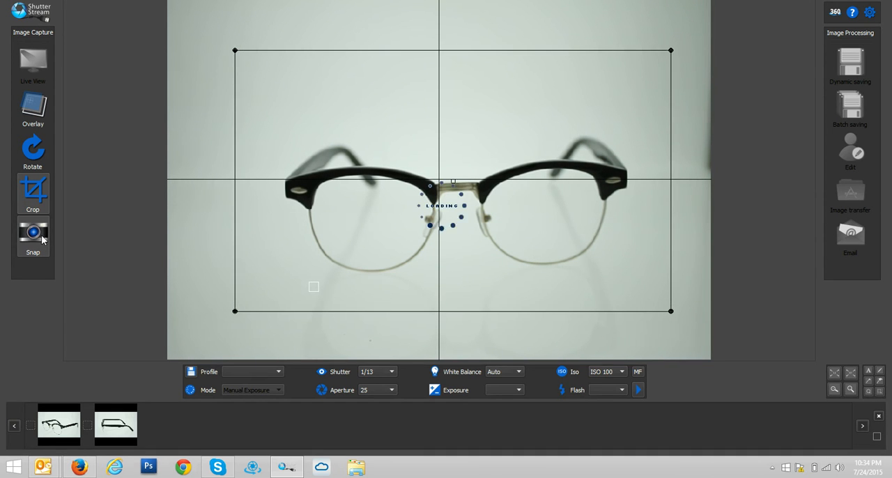
left_click(33, 236)
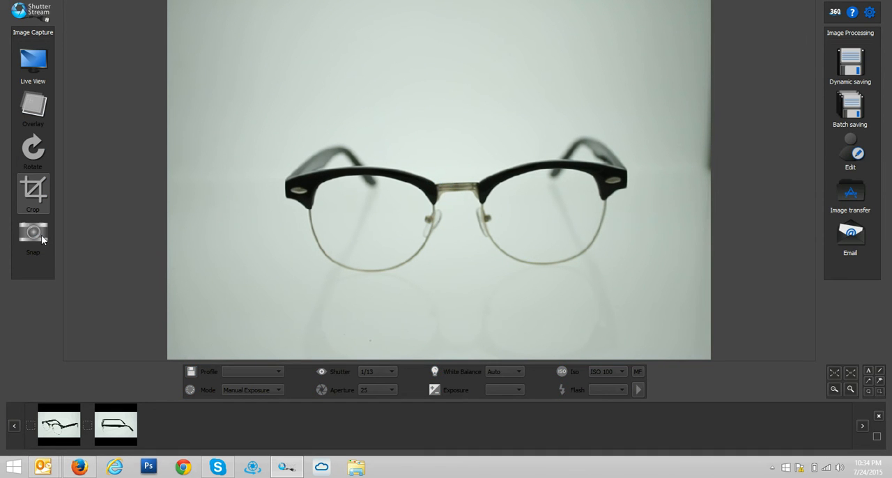
left_click(33, 232)
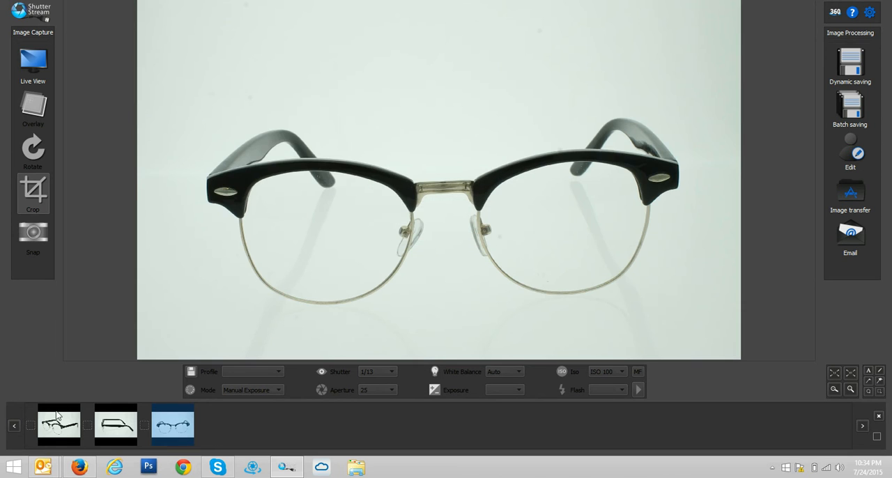
left_click(116, 425)
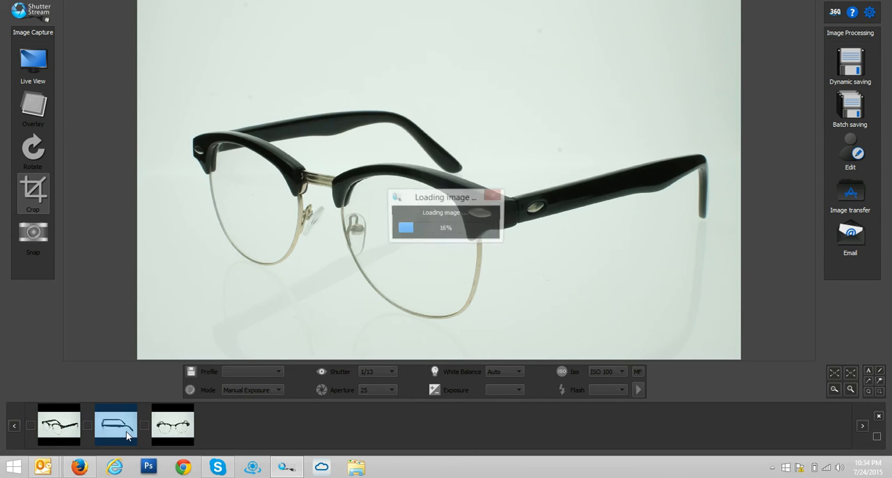
left_click(173, 424)
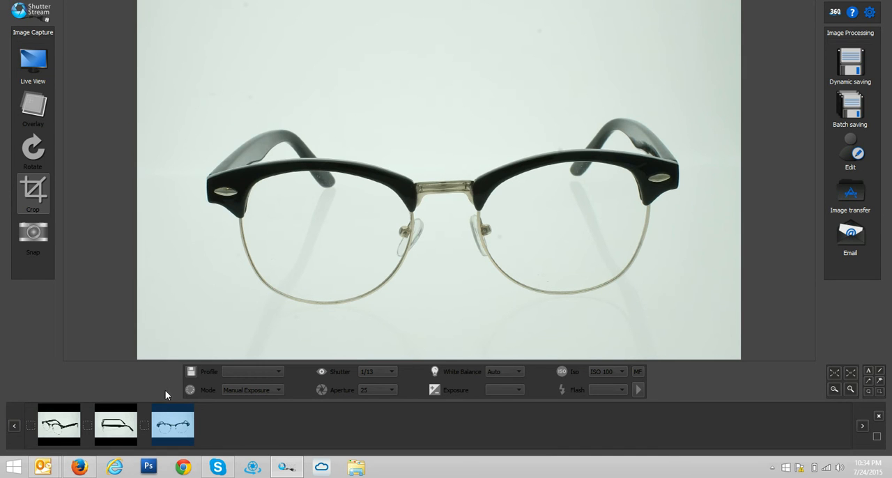
mouse_move(348, 294)
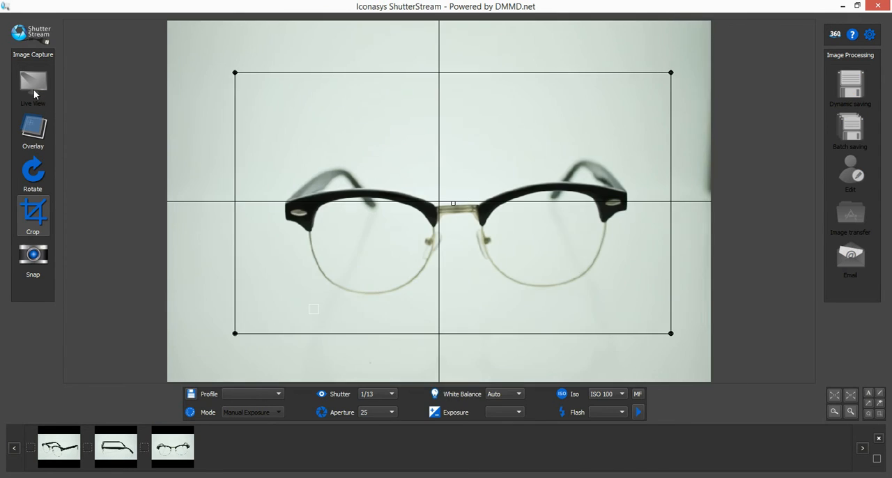
mouse_move(32, 84)
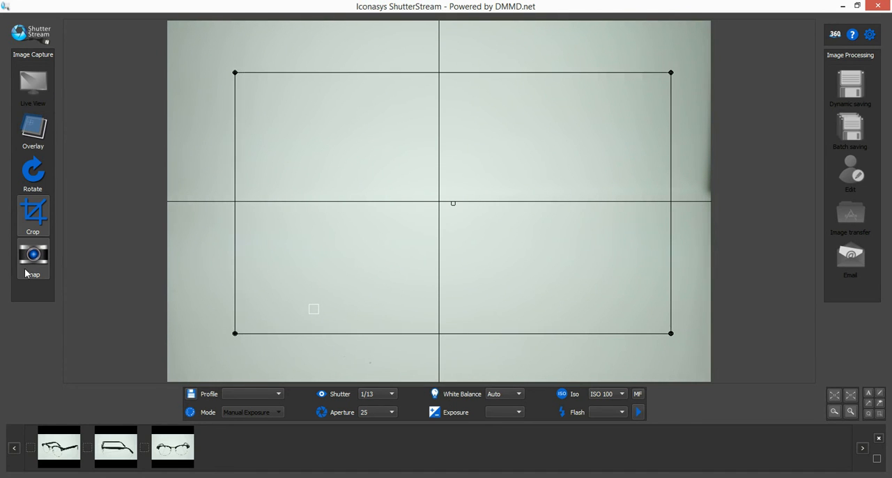
Snap a shot of the empty backdrop with the glasses removed.
left_click(32, 258)
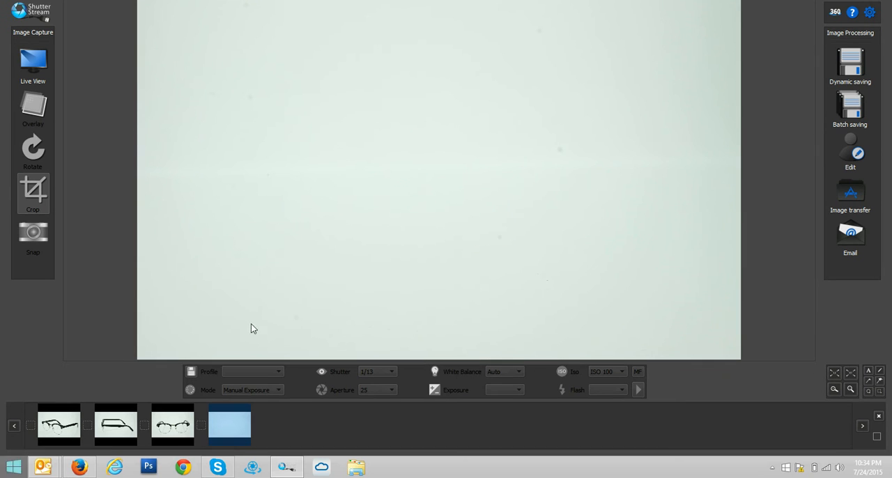
mouse_move(851, 438)
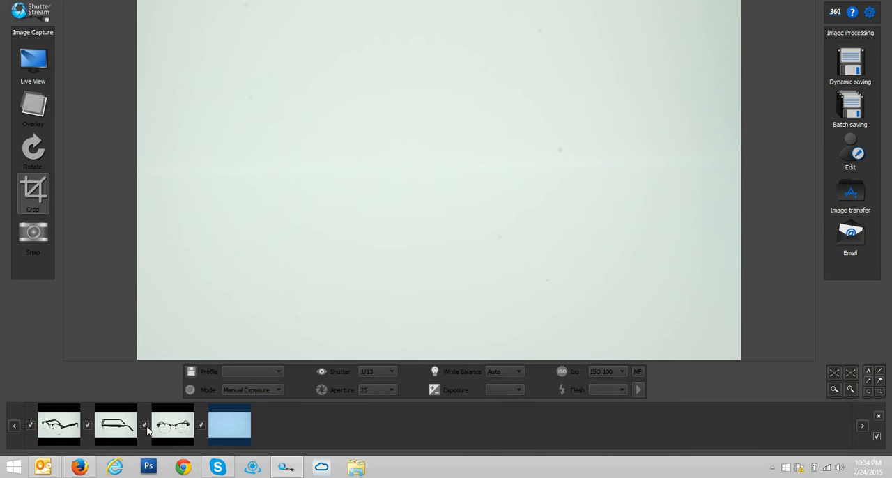
mouse_move(851, 164)
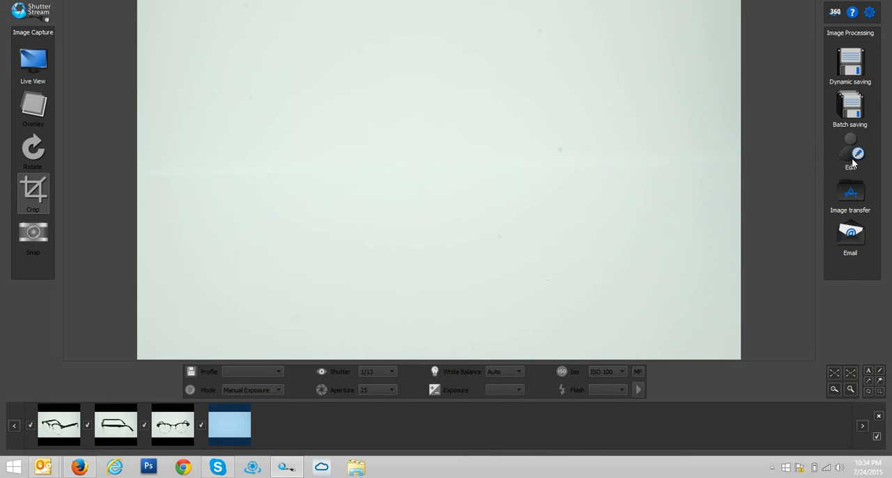
Open the image editor, flip between the background and angled shots, ending on the angled glasses.
left_click(851, 149)
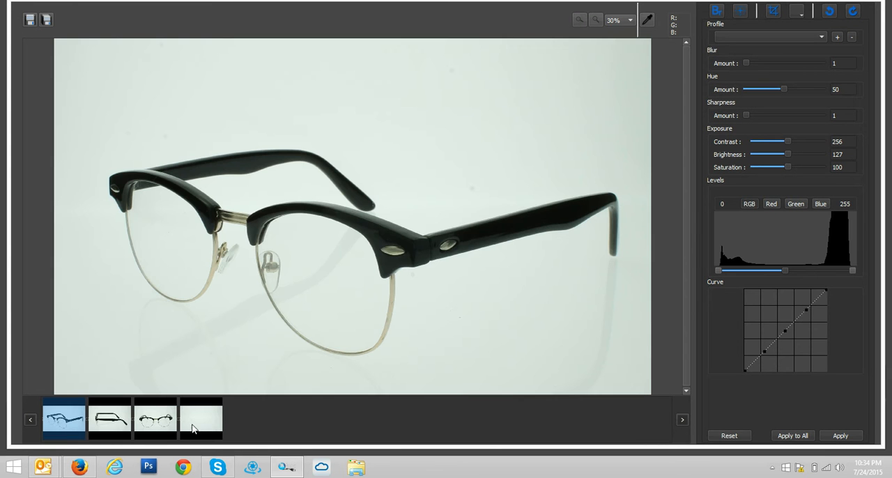
left_click(200, 419)
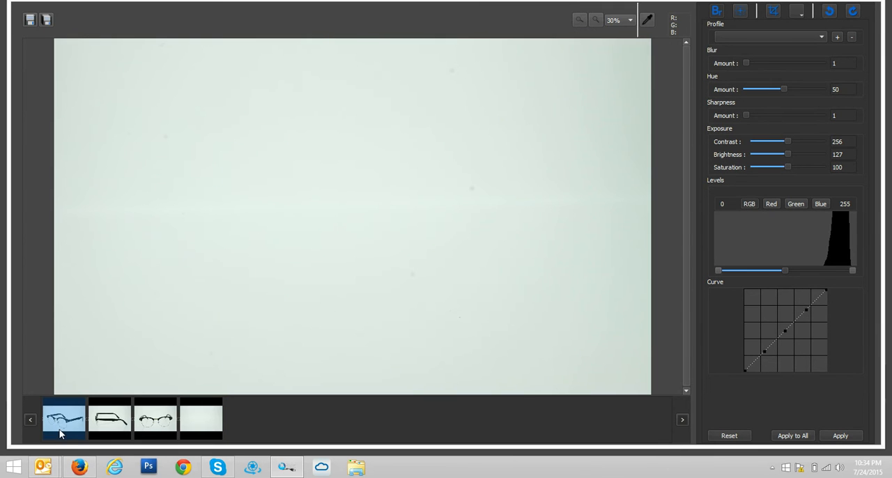
left_click(63, 418)
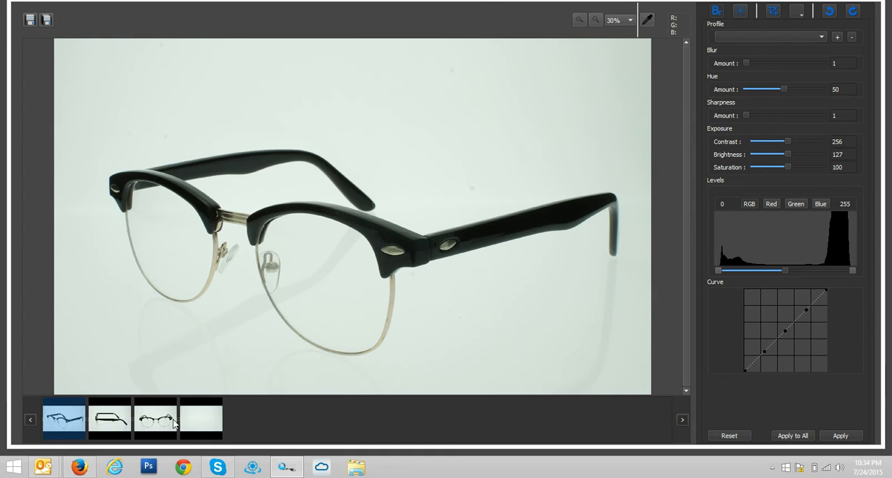
mouse_move(58, 42)
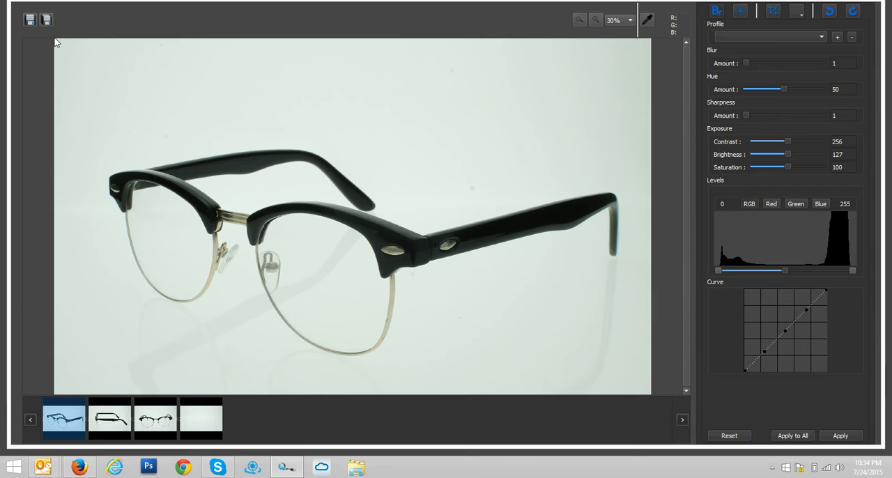
mouse_move(169, 343)
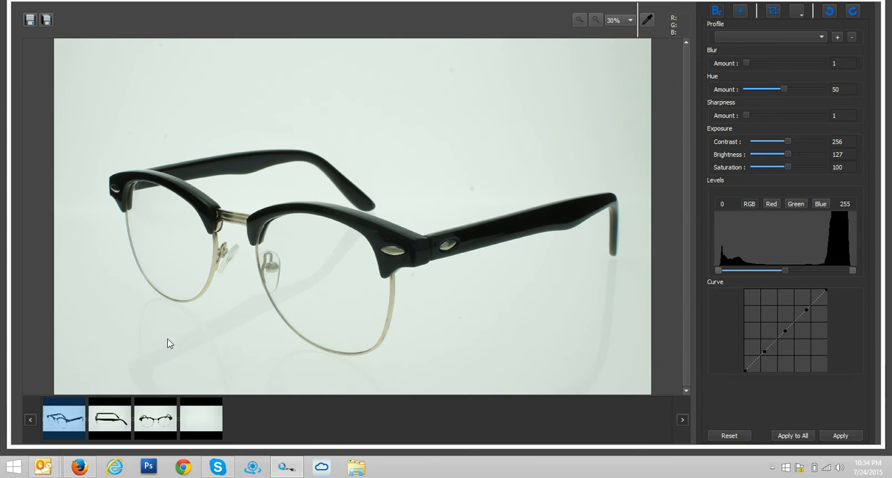
left_click(200, 419)
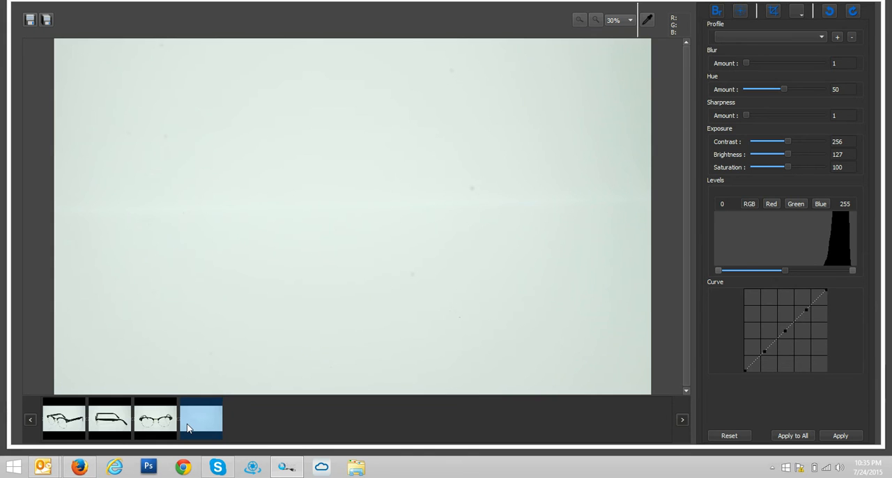
left_click(63, 419)
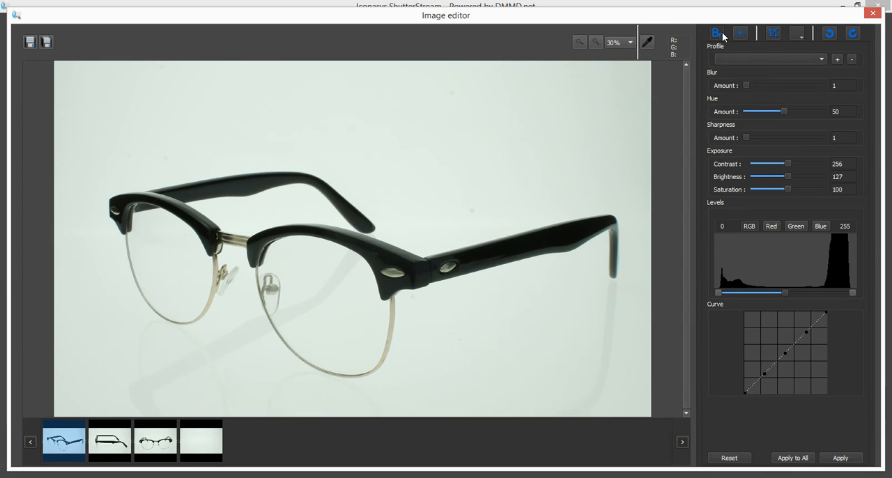
Open background removal on the angled shot, enable Whites, and set the threshold to 20.
left_click(717, 33)
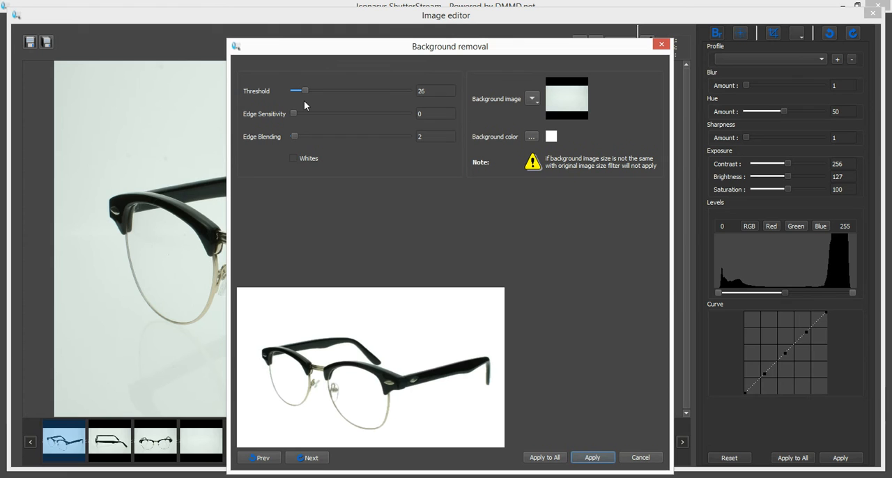
left_click(293, 158)
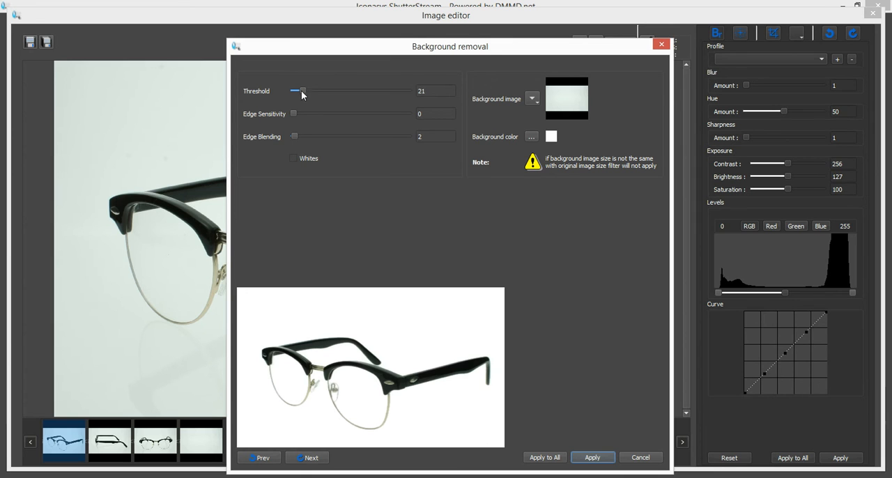
left_click_drag(301, 91, 367, 90)
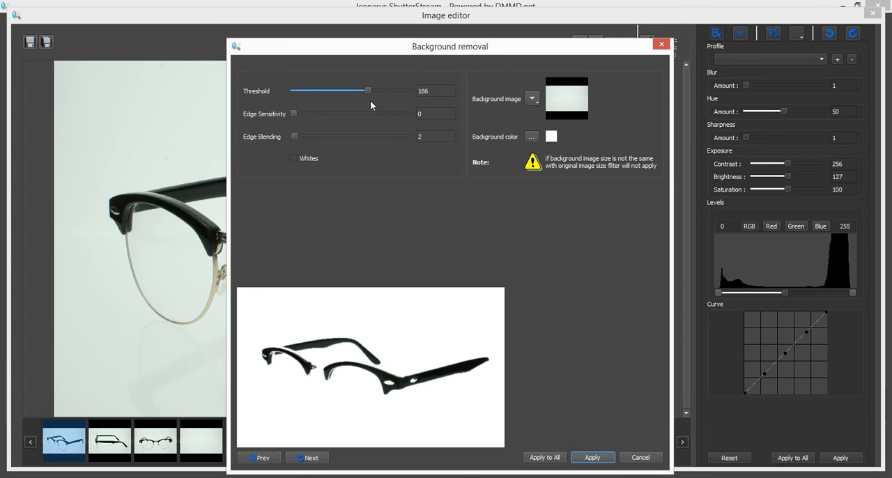
left_click_drag(368, 91, 304, 90)
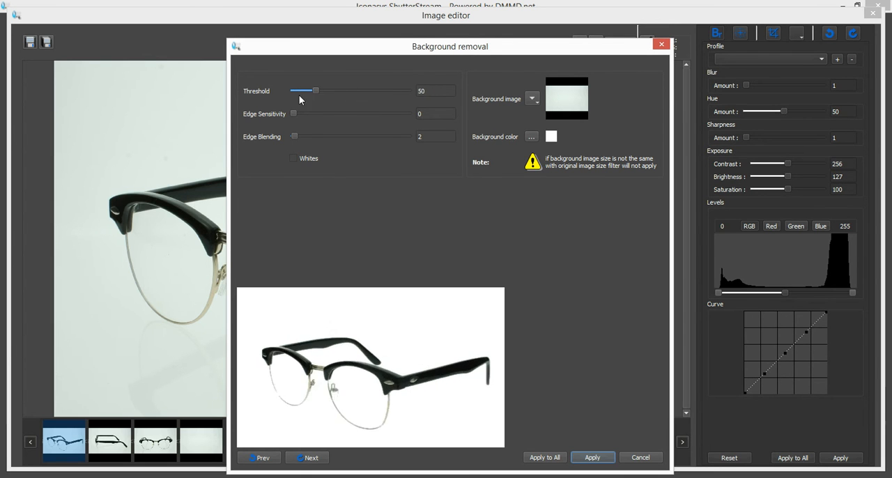
left_click_drag(315, 91, 293, 91)
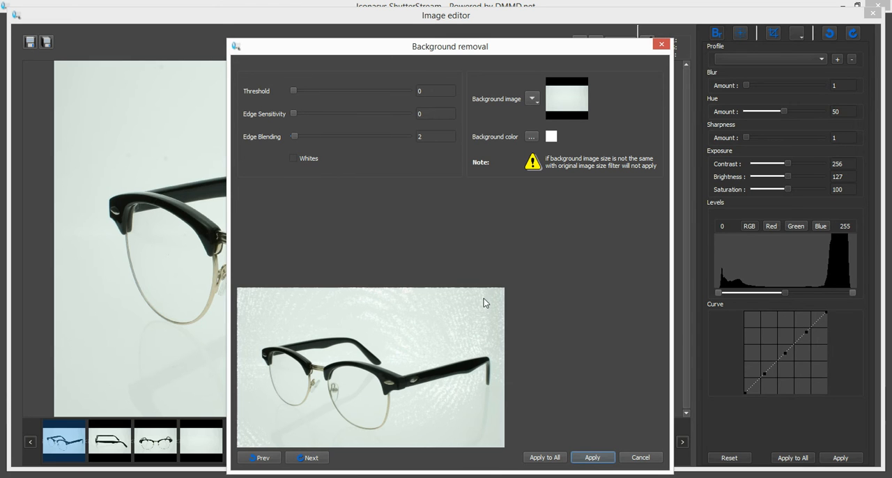
left_click(294, 159)
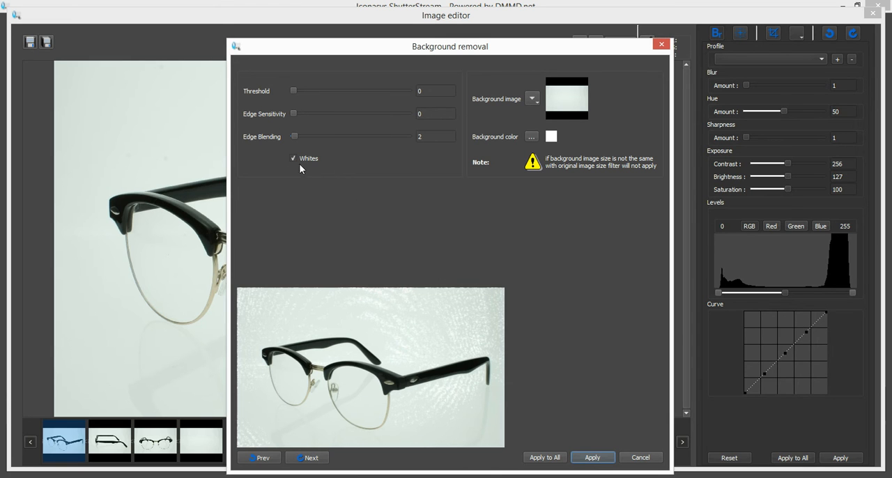
left_click_drag(293, 91, 296, 91)
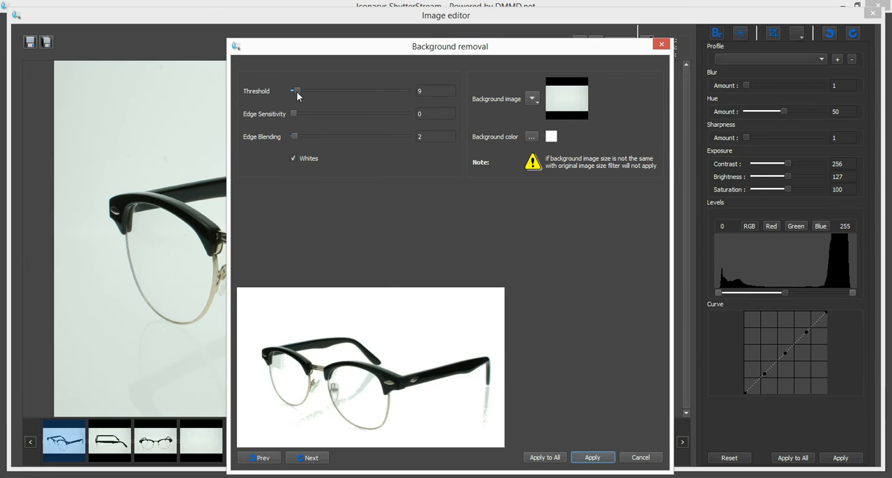
left_click_drag(294, 91, 300, 90)
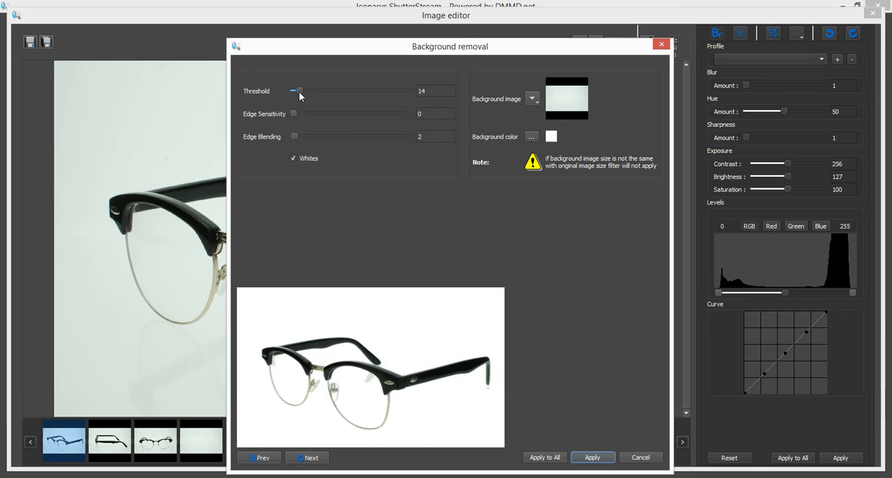
left_click(298, 92)
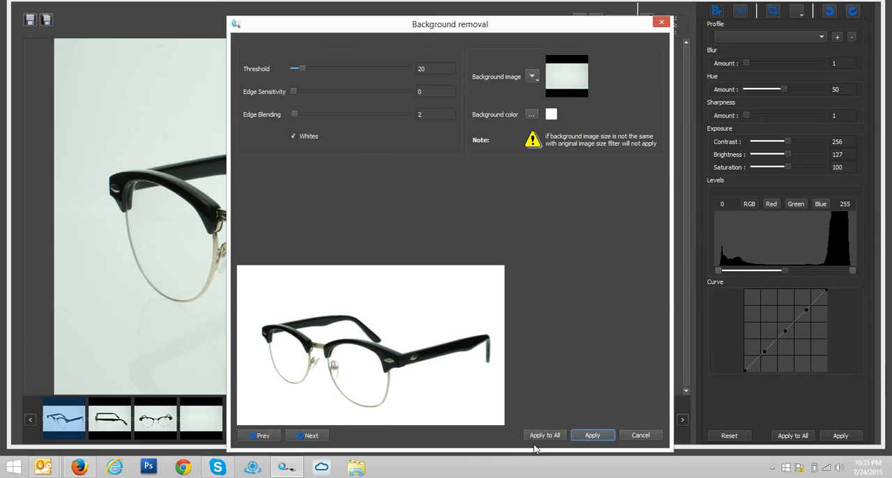
Preview each shot's cutout on white, then apply the white background to all shots.
left_click(307, 435)
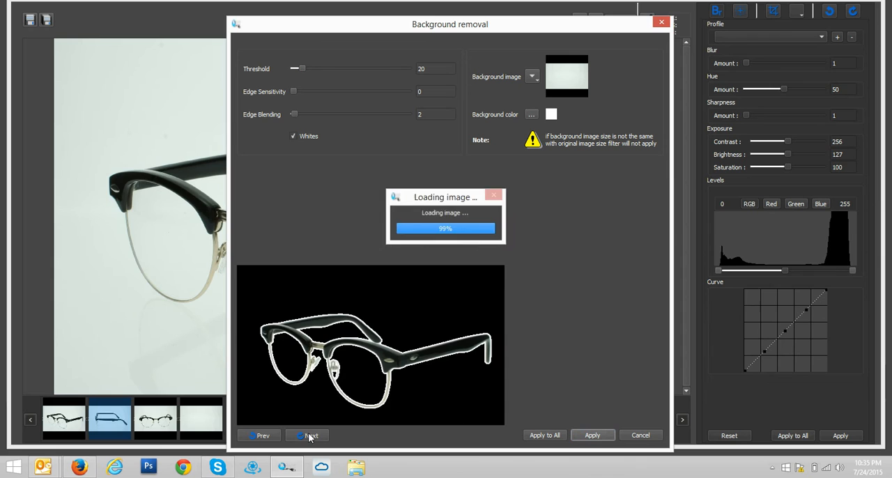
left_click(308, 435)
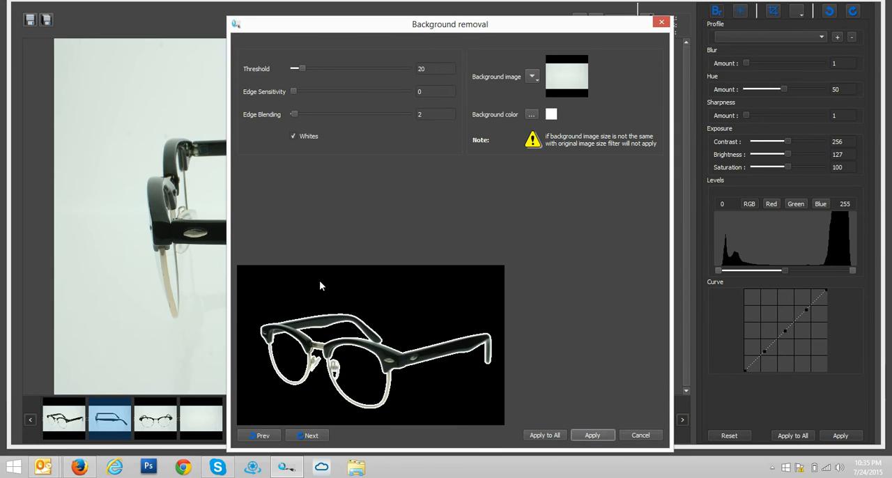
left_click(293, 136)
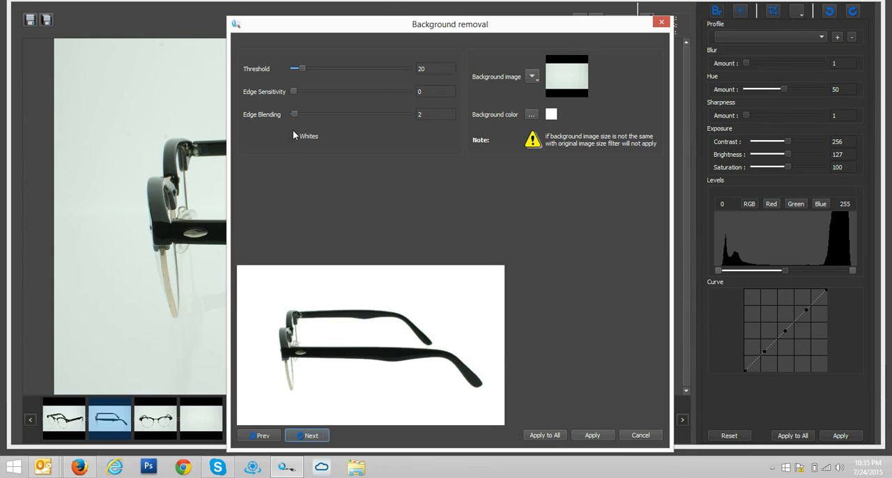
left_click(293, 136)
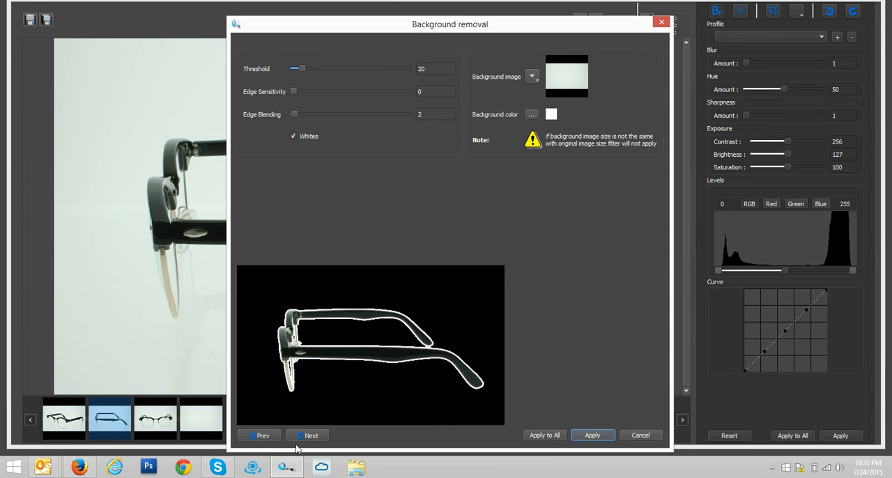
left_click(310, 435)
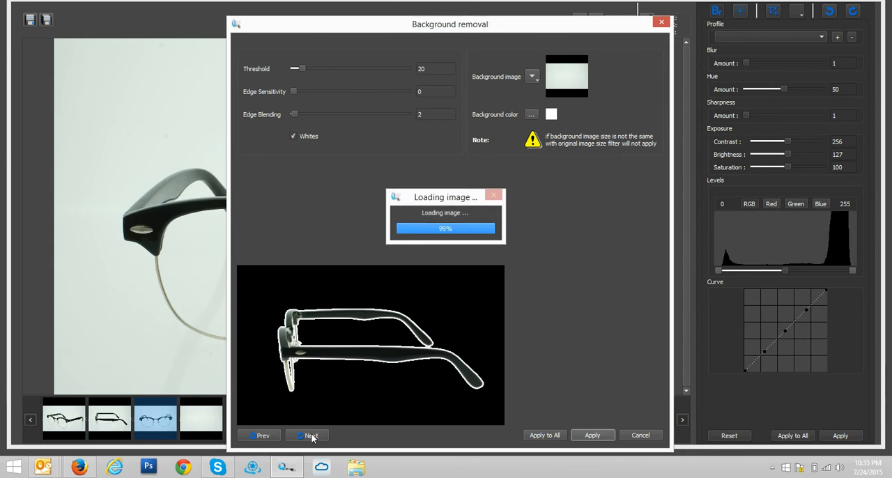
left_click(308, 435)
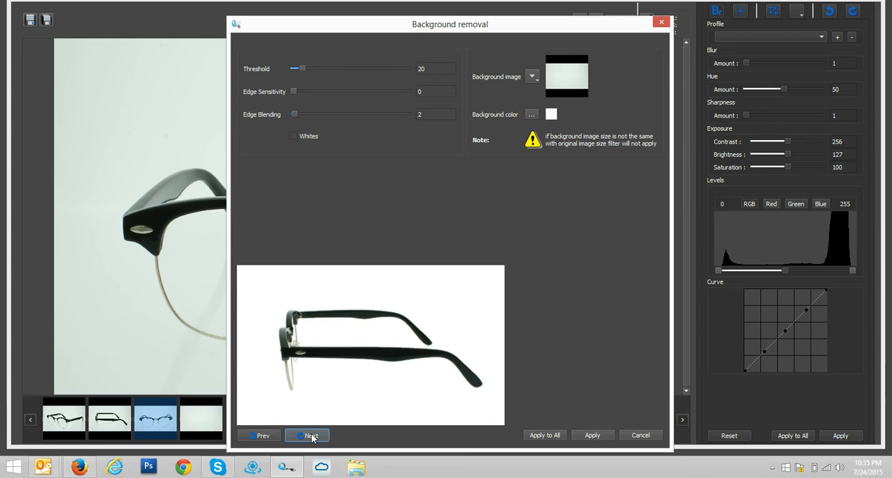
left_click(311, 435)
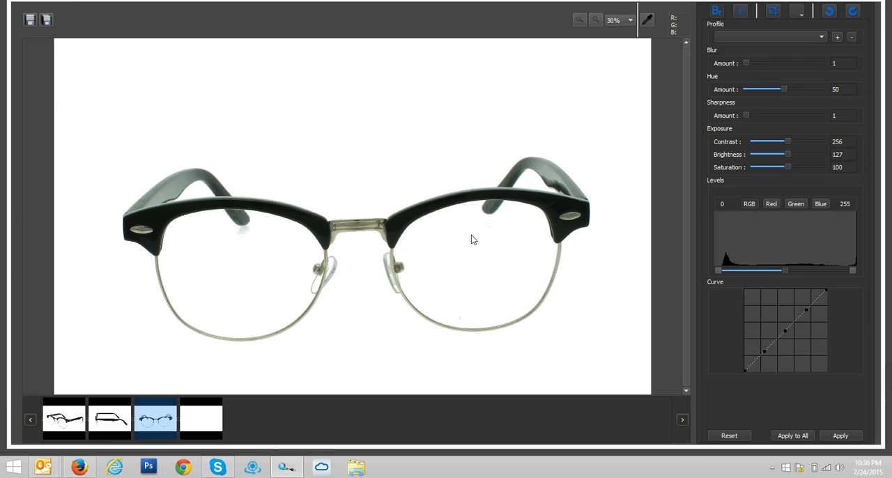
Select the three-quarter eyeglasses shot and zoom to 87%, then back to 30%.
left_click(109, 418)
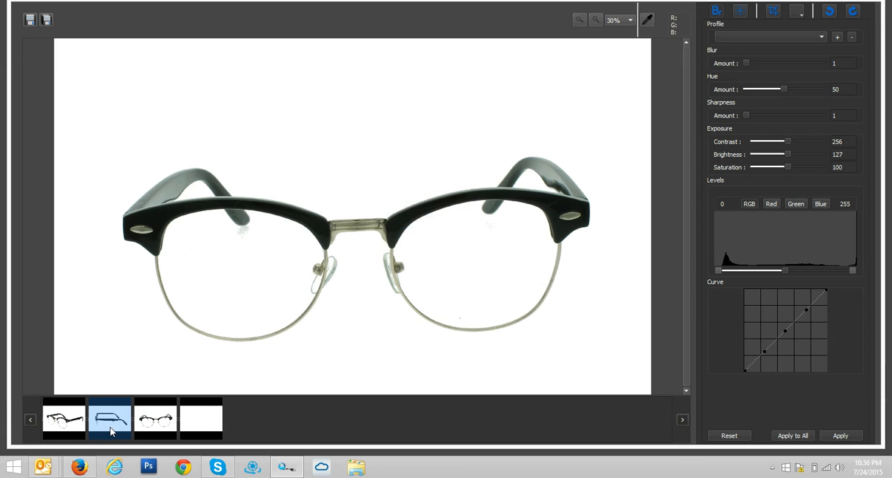
left_click(64, 419)
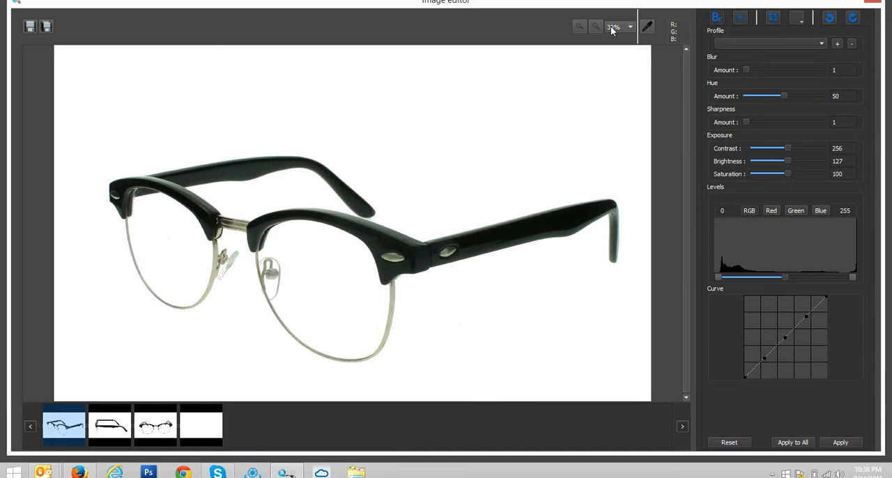
left_click(619, 27)
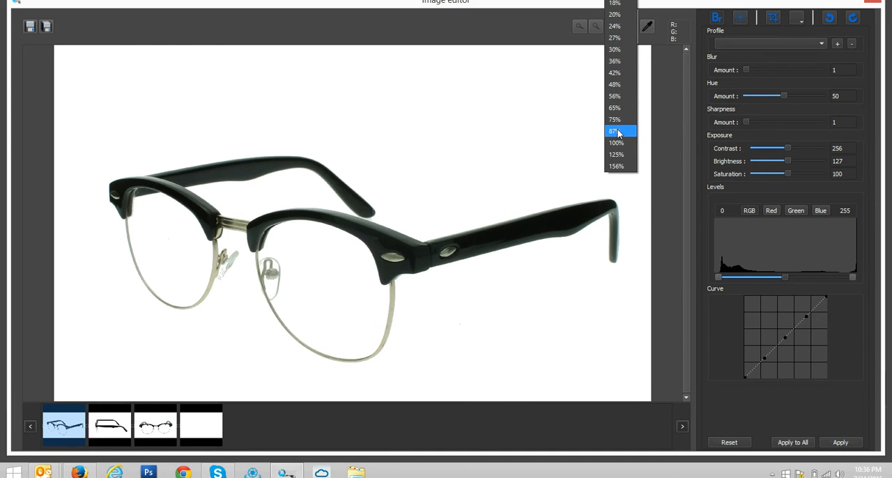
left_click(614, 131)
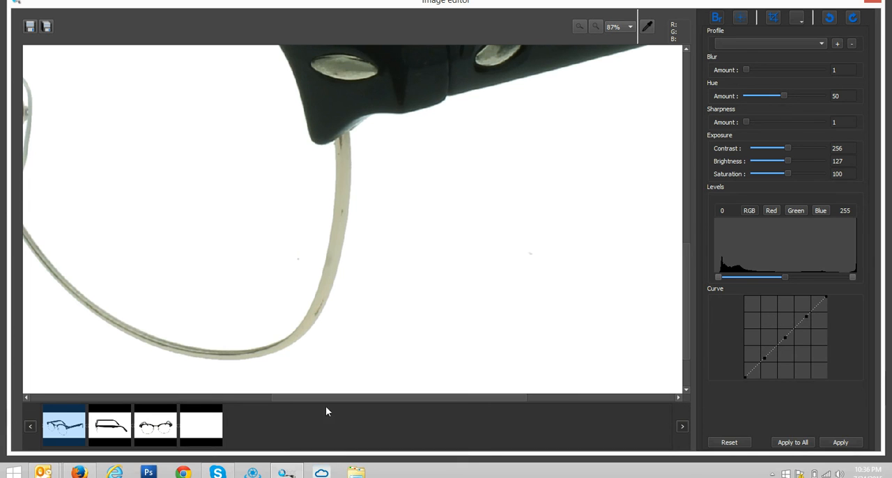
mouse_move(322, 262)
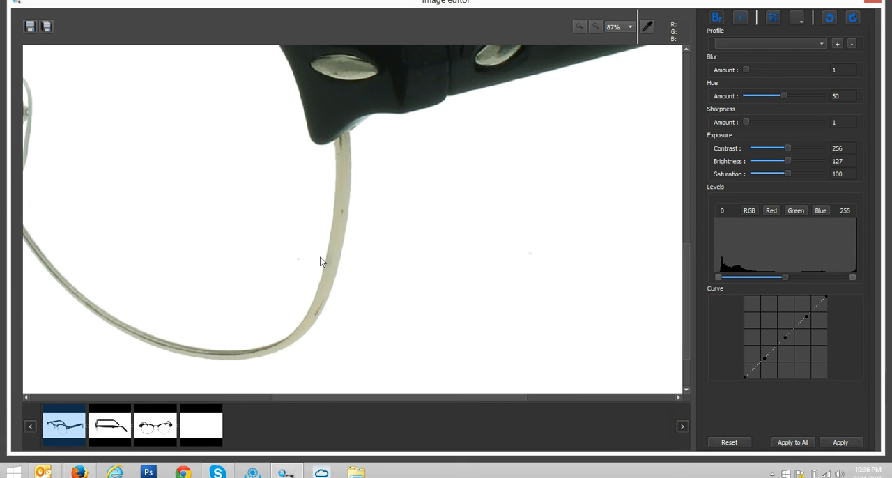
left_click(619, 26)
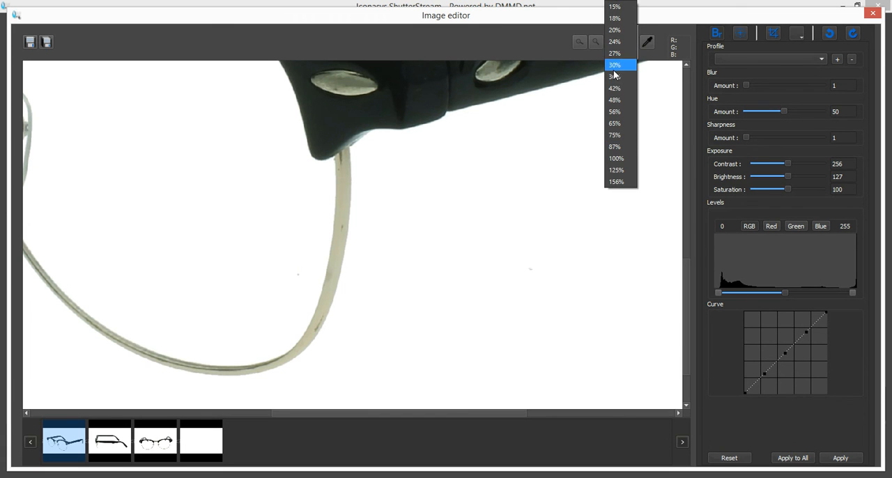
left_click(615, 64)
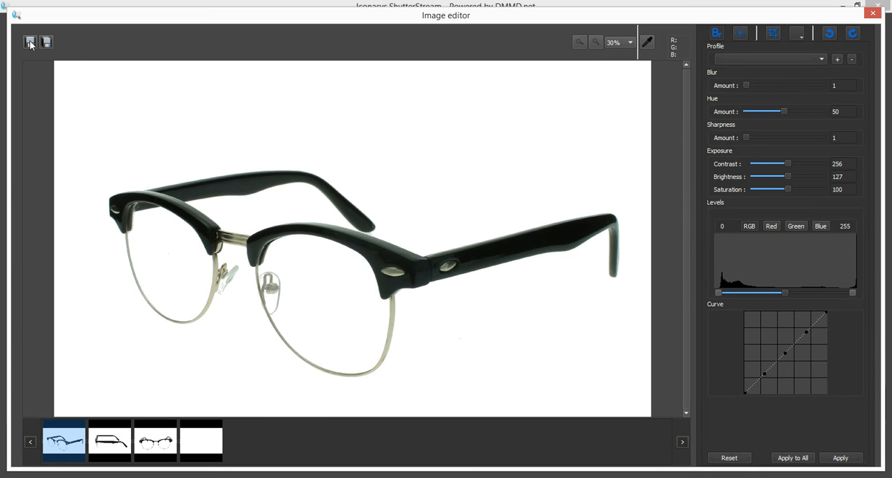
Start Save All with Resize enabled and the width set to 1000.
left_click(46, 42)
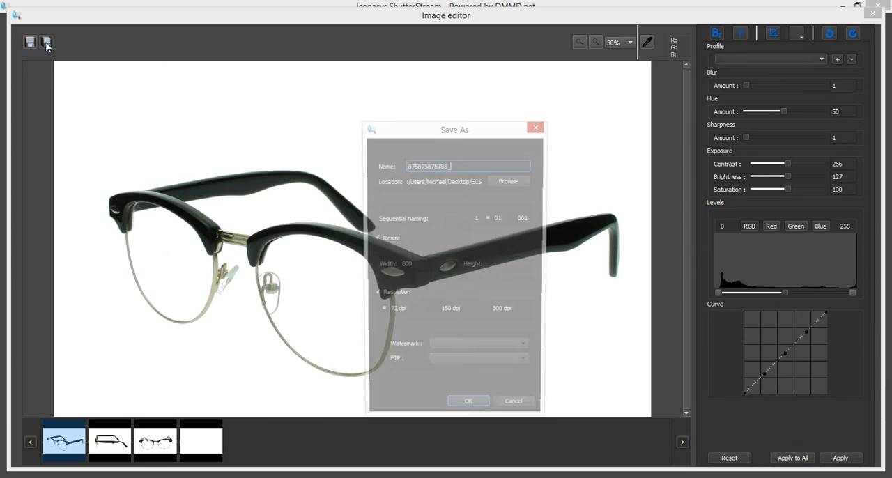
left_click(420, 264)
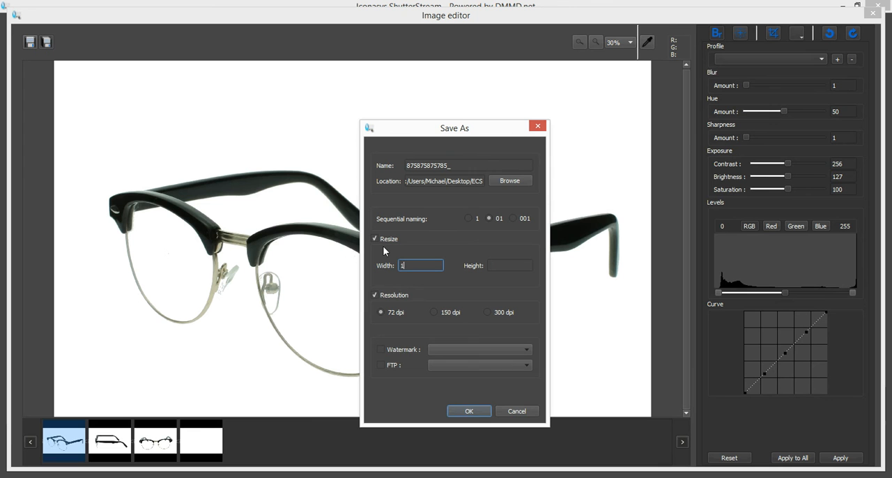
type("000")
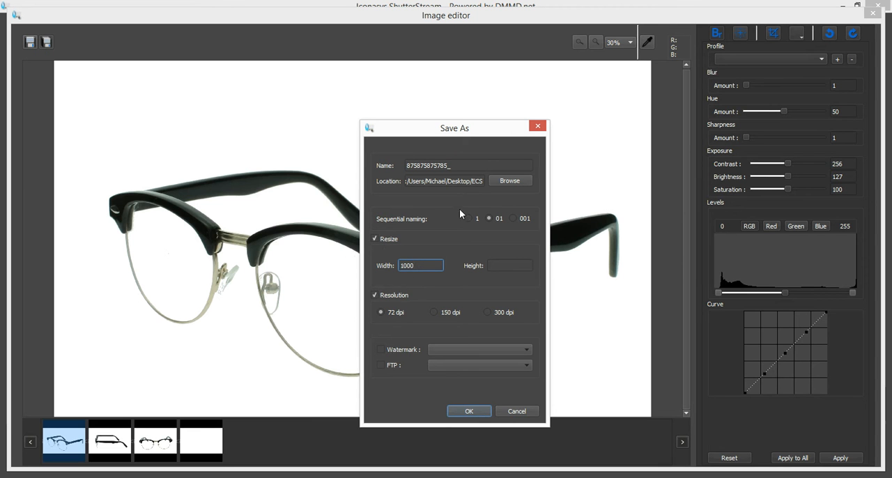
Create a Singlasses folder on the Desktop and select it as the save location.
left_click(510, 180)
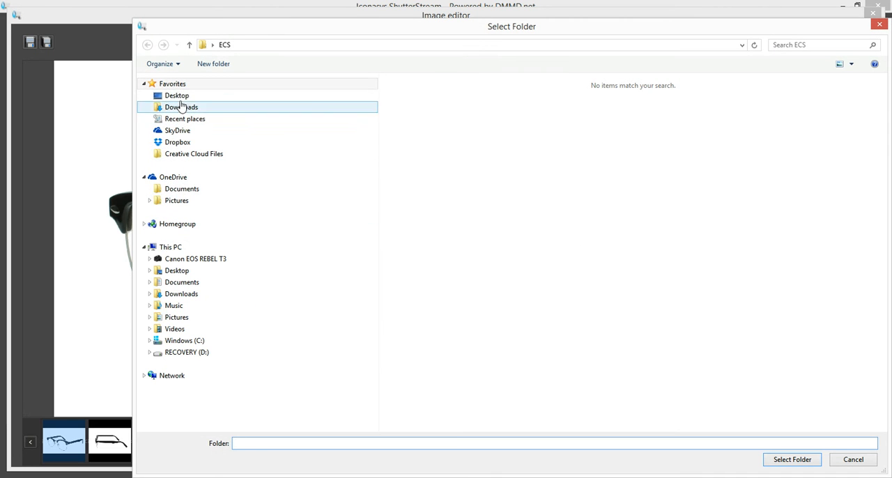
left_click(176, 95)
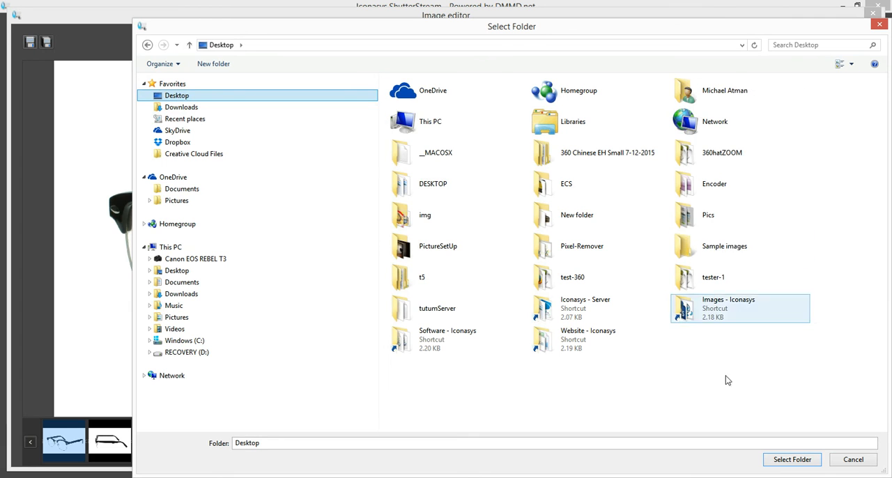
right_click(727, 380)
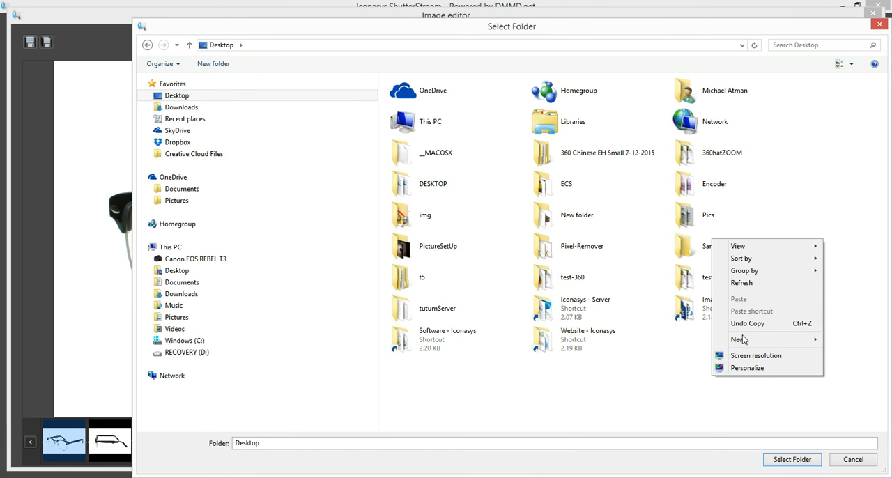
left_click(737, 339)
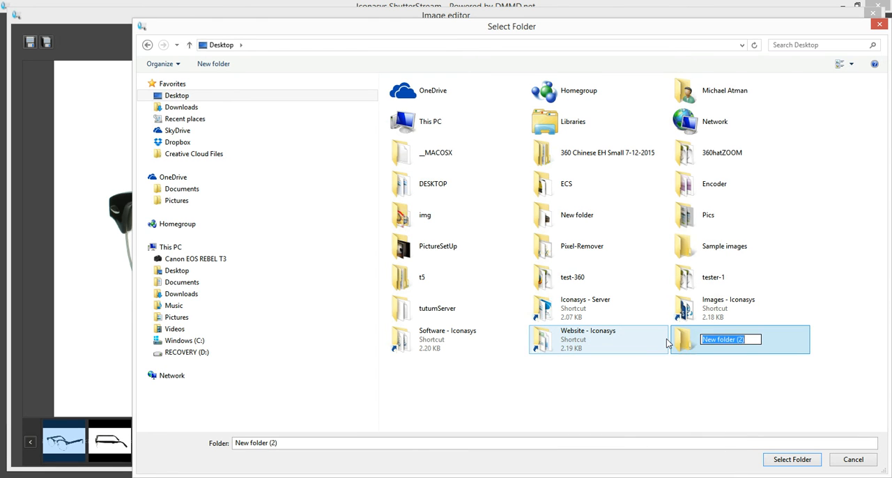
type("Singlasses")
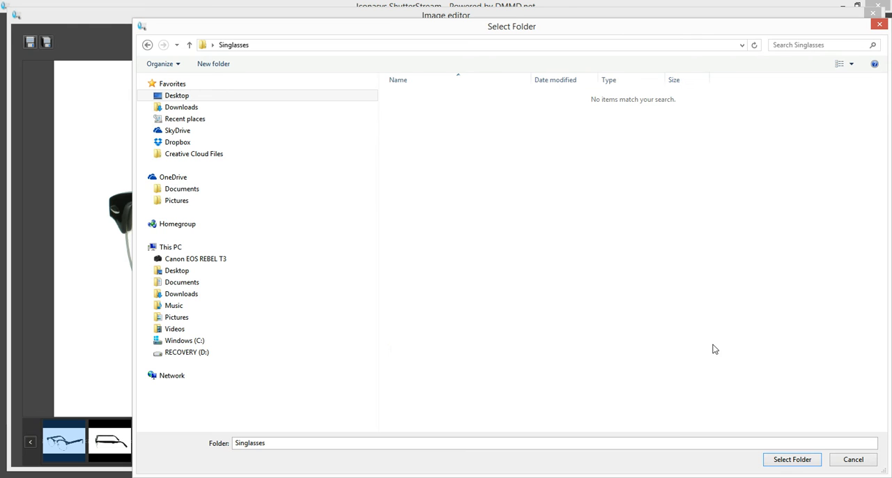
left_click(792, 459)
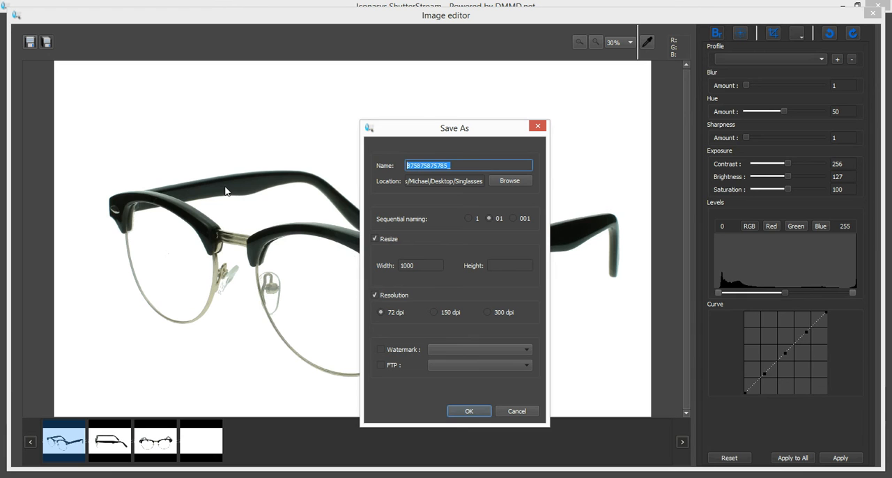
Name the images black-frames- and save all shots at 1000 pixels wide.
type("-98698698")
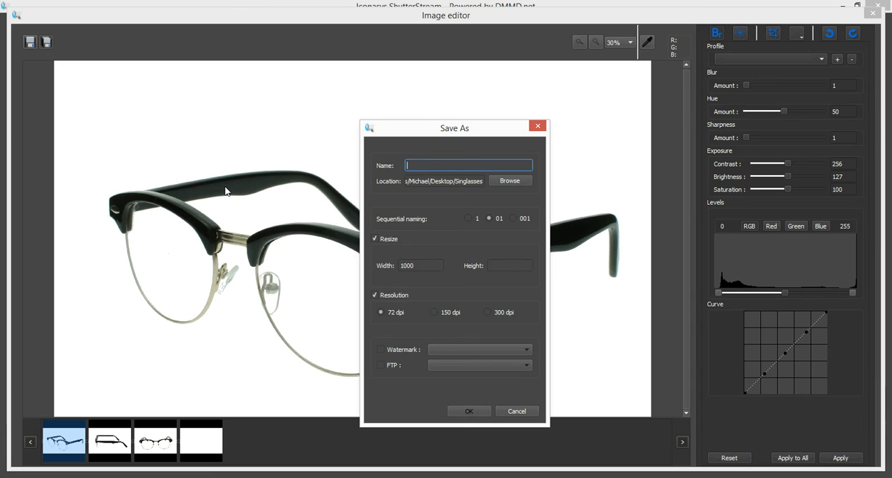
type("black-frames-")
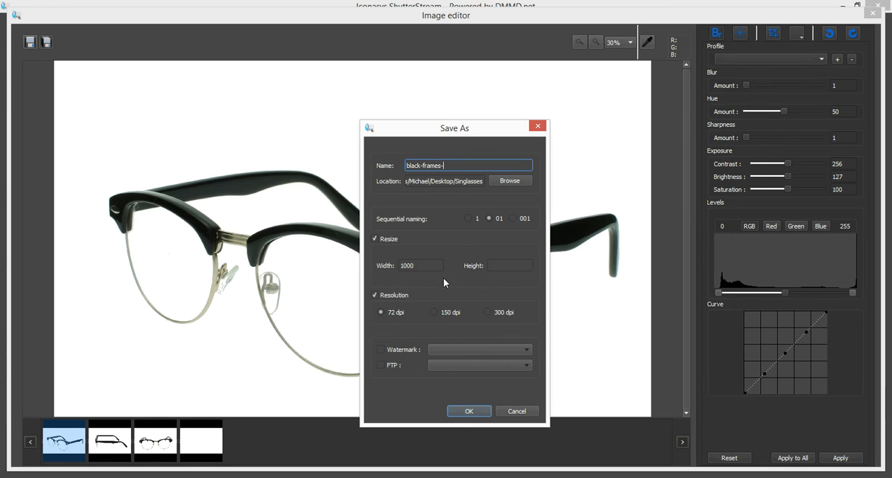
mouse_move(397, 302)
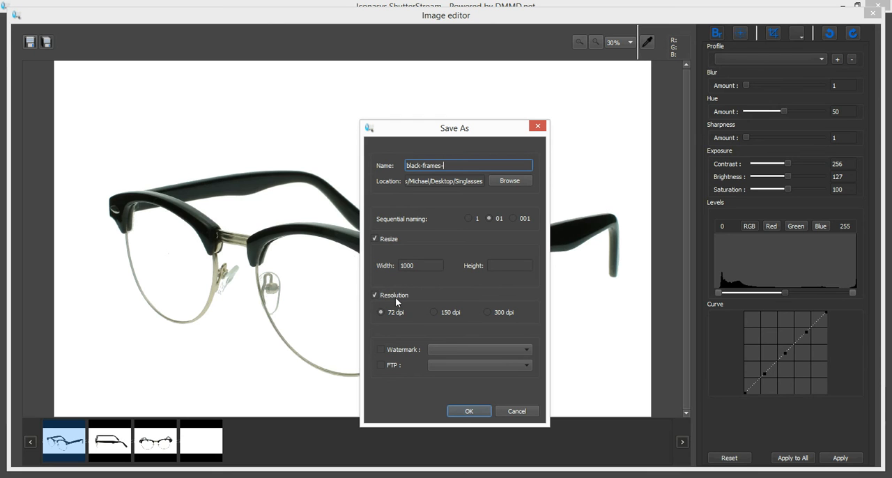
mouse_move(412, 261)
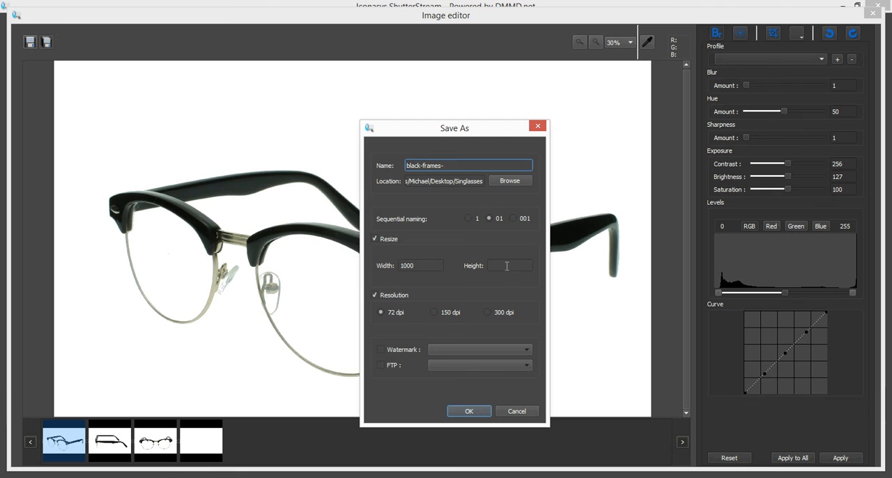
mouse_move(508, 264)
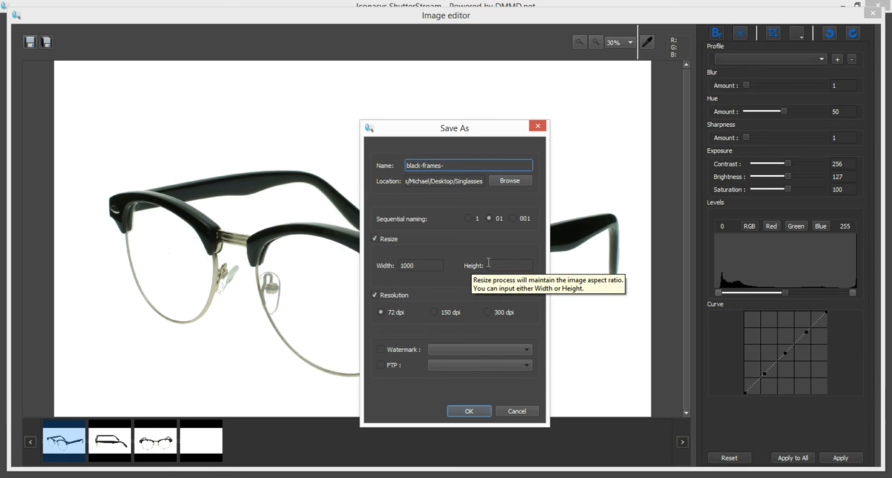
mouse_move(388, 354)
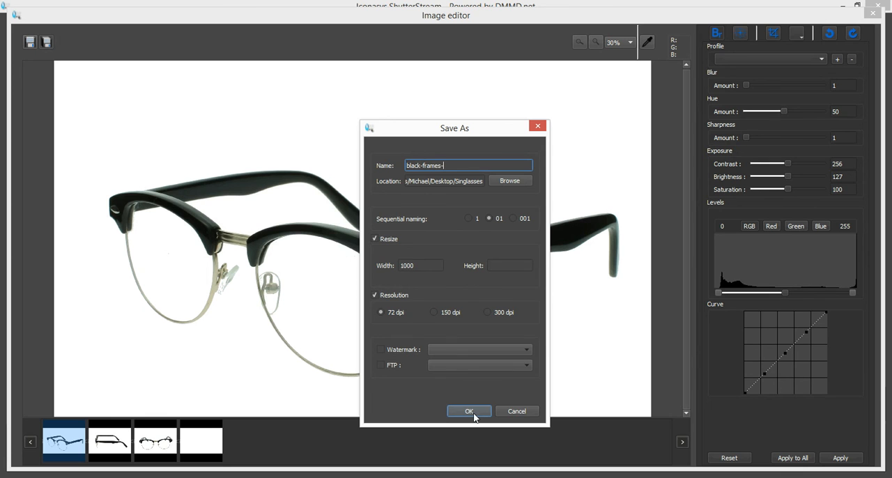
left_click(468, 412)
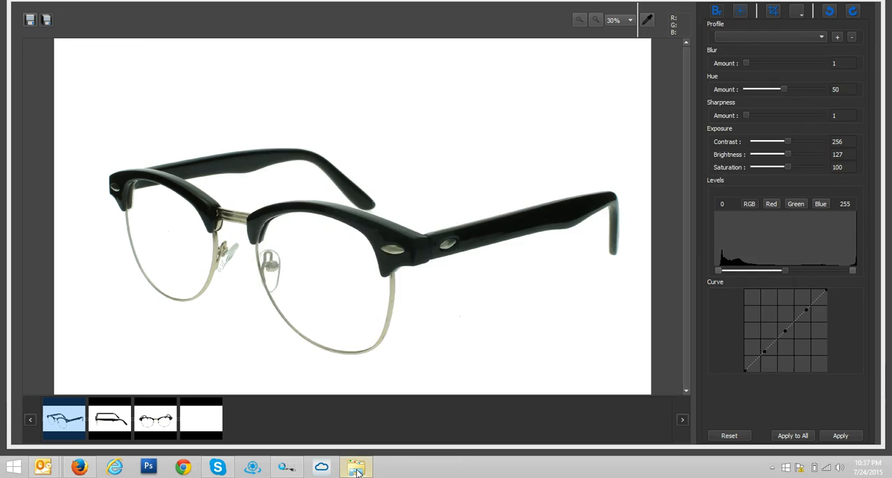
Open black-frames-01 from the desktop Singlasses folder with Photo Gallery.
left_click(357, 467)
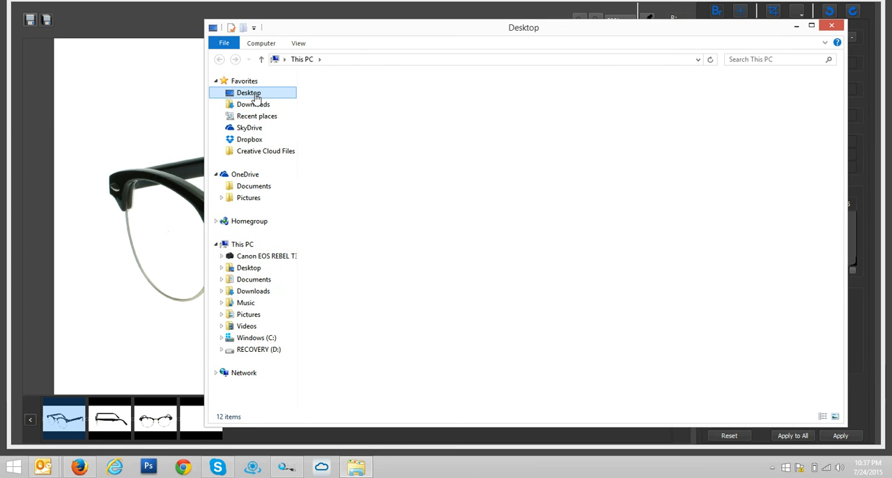
left_click(249, 92)
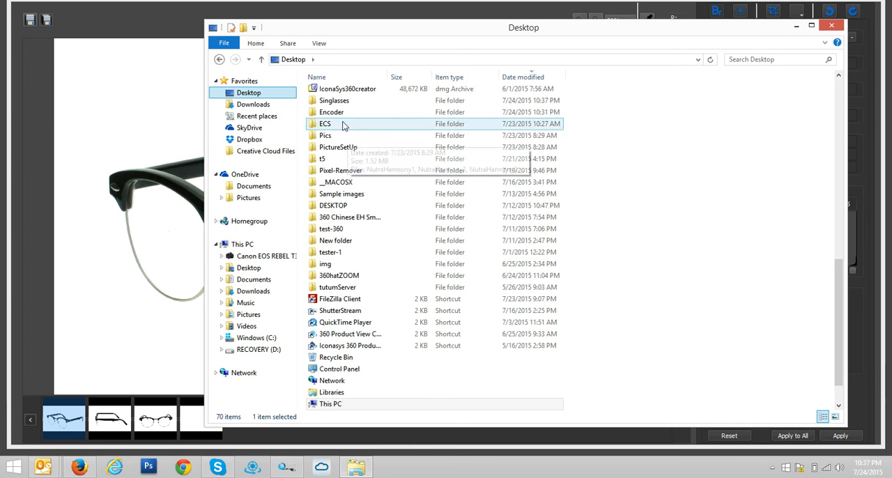
double_click(334, 100)
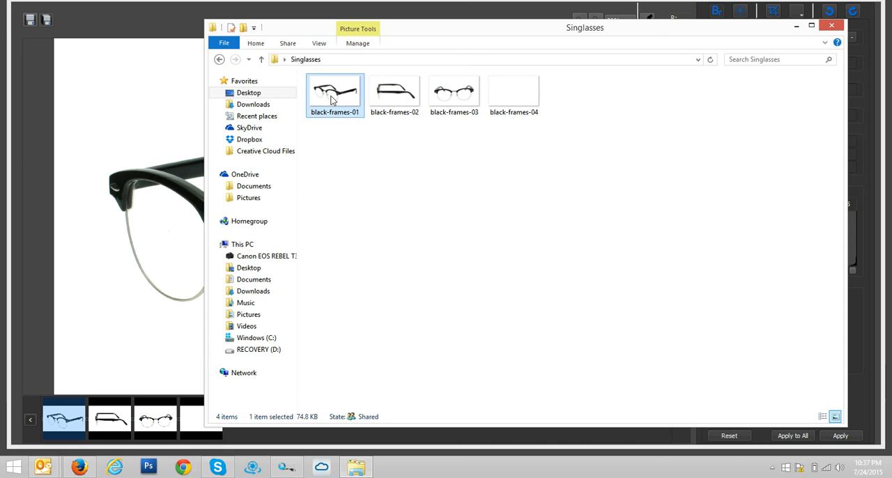
left_click(148, 467)
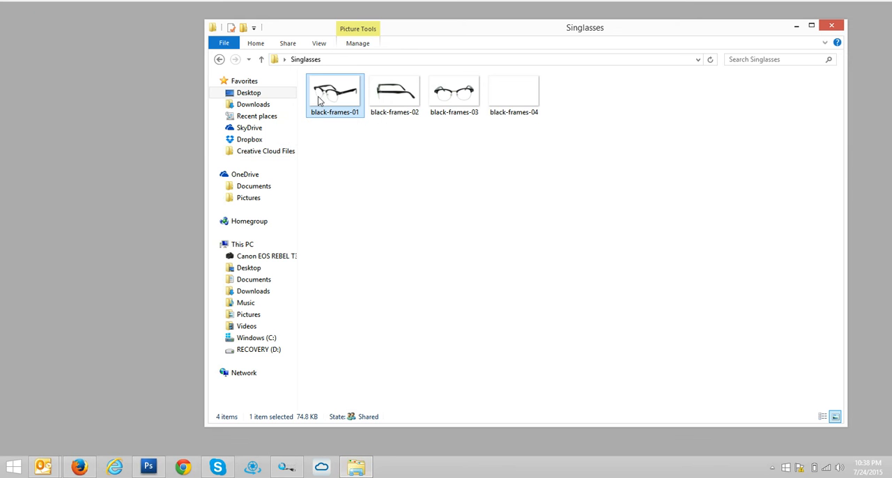
right_click(335, 91)
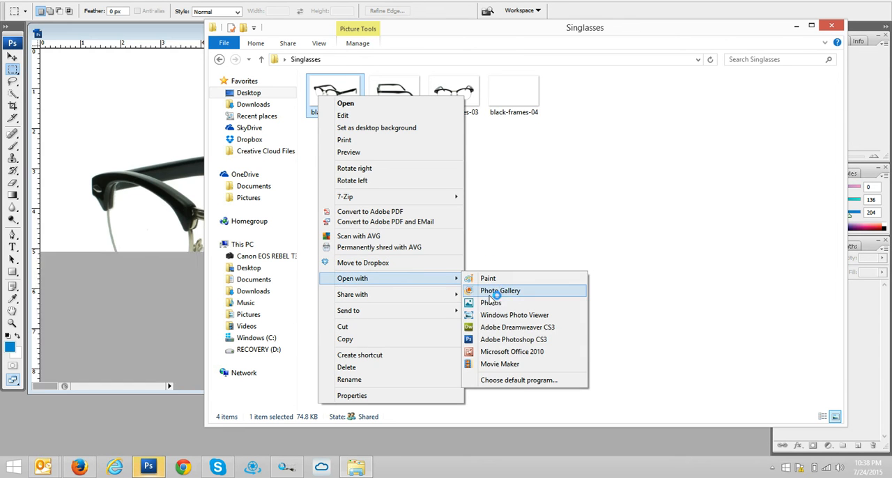
left_click(342, 156)
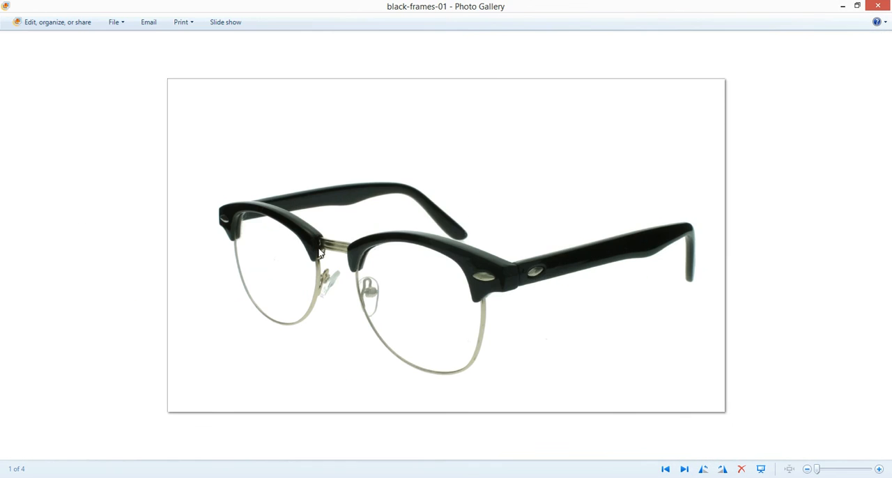
Step through to black-frames-03, confirm it measures 1000 x 600, and dismiss Properties.
left_click(685, 465)
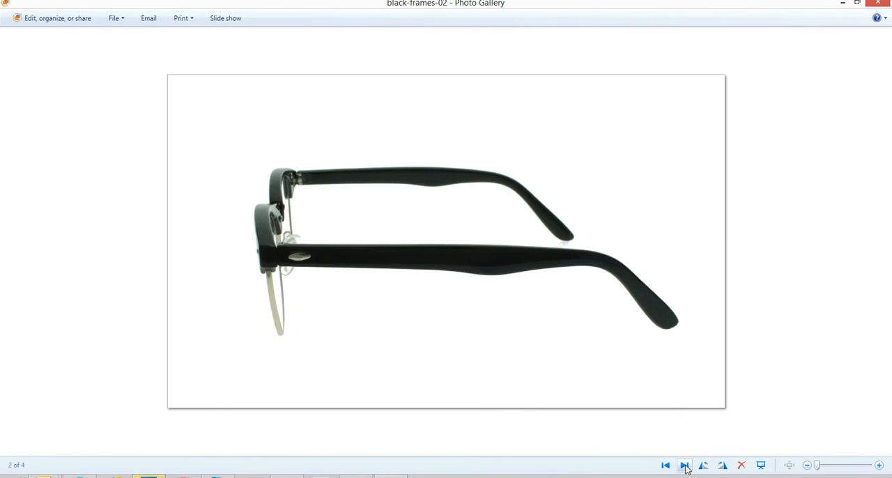
left_click(685, 465)
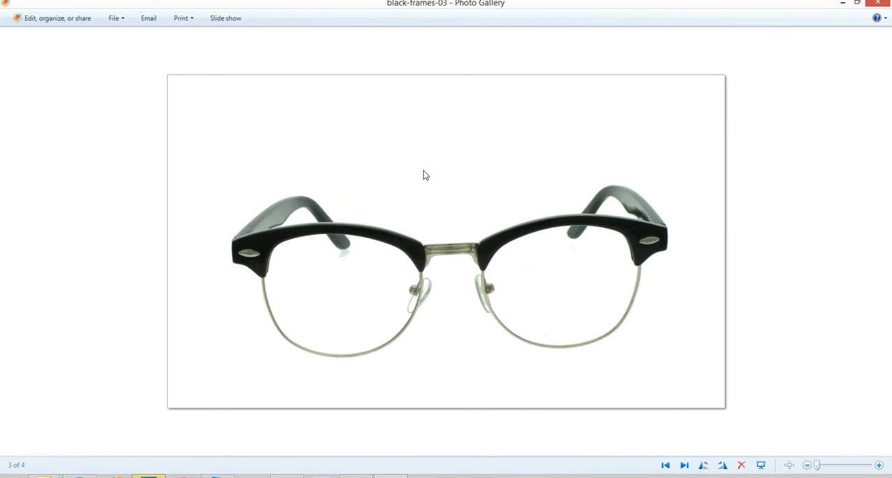
mouse_move(468, 289)
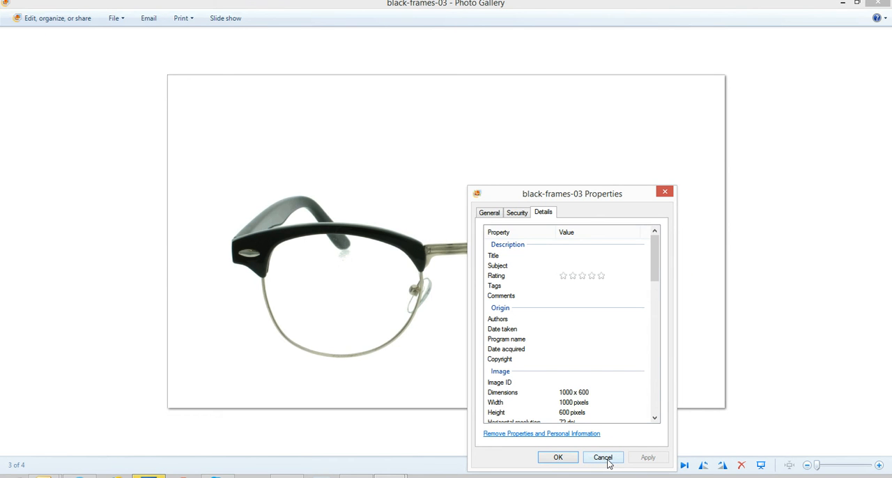
left_click(601, 457)
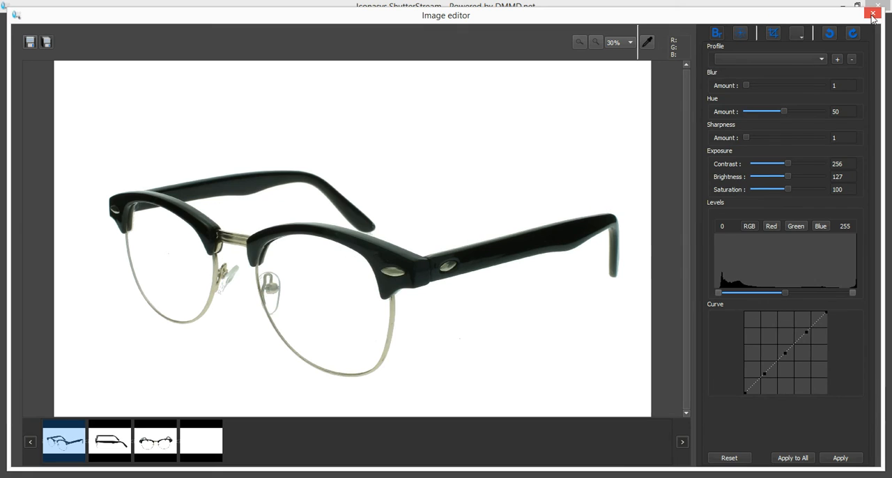
Close the editor and snap angled, side and front Oakley shots using Live View.
left_click(873, 12)
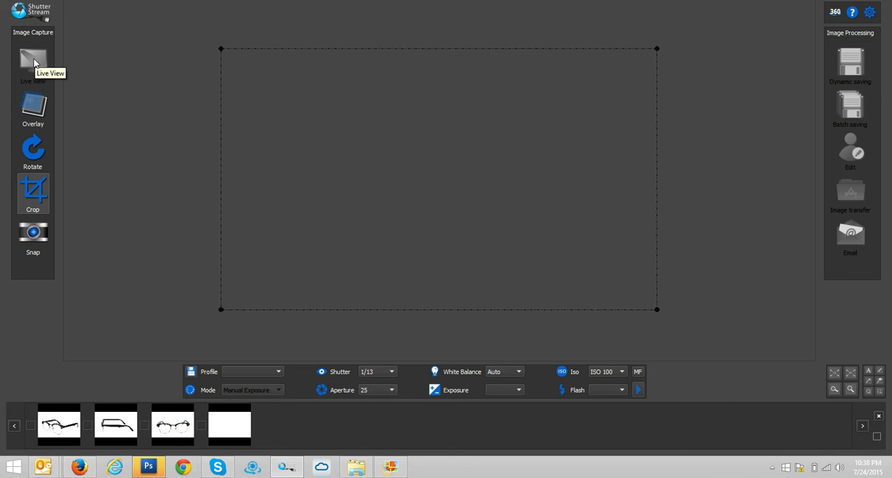
left_click(32, 61)
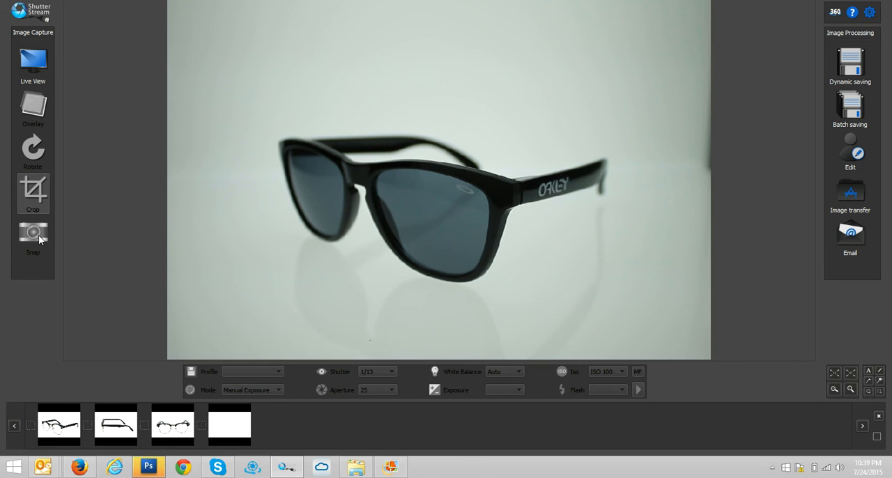
left_click(32, 237)
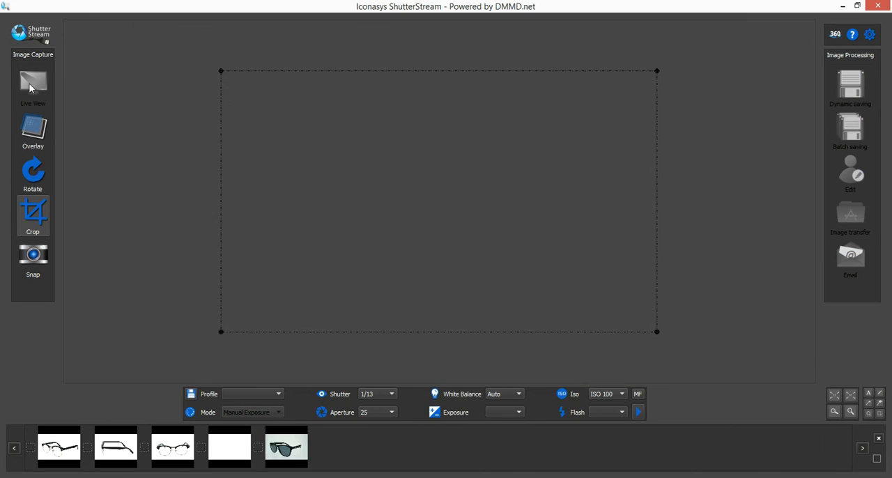
left_click(33, 80)
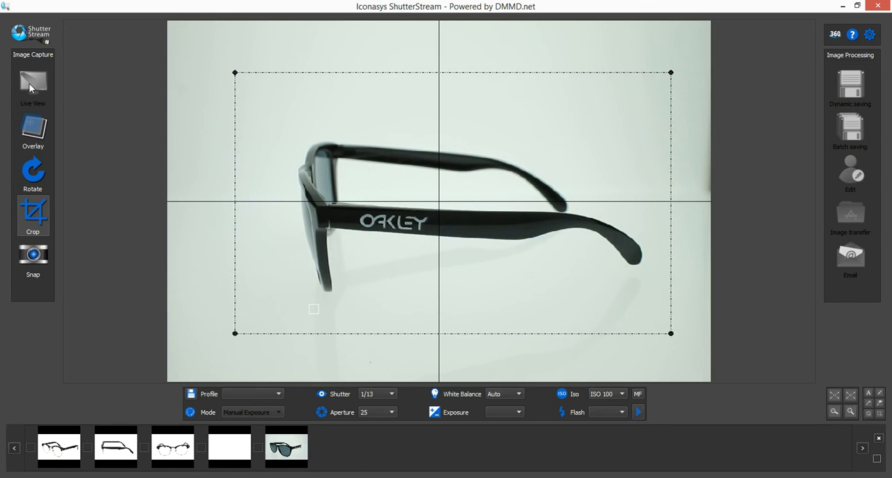
left_click(33, 254)
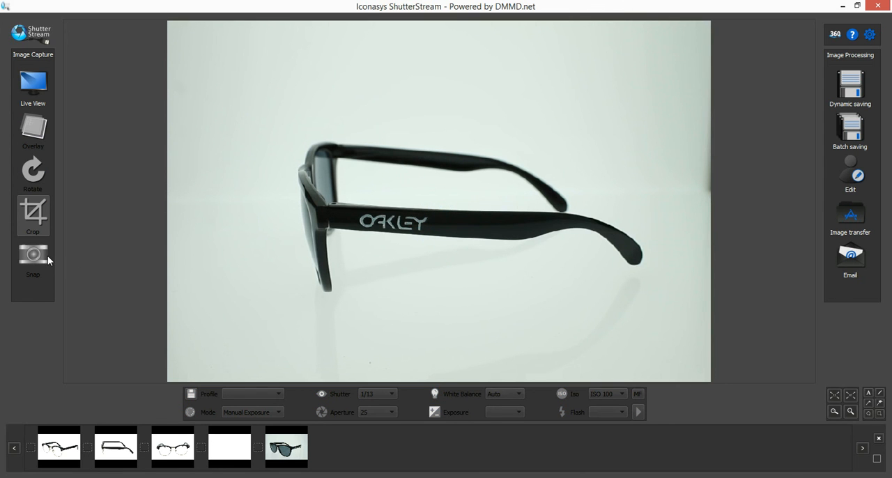
left_click(32, 258)
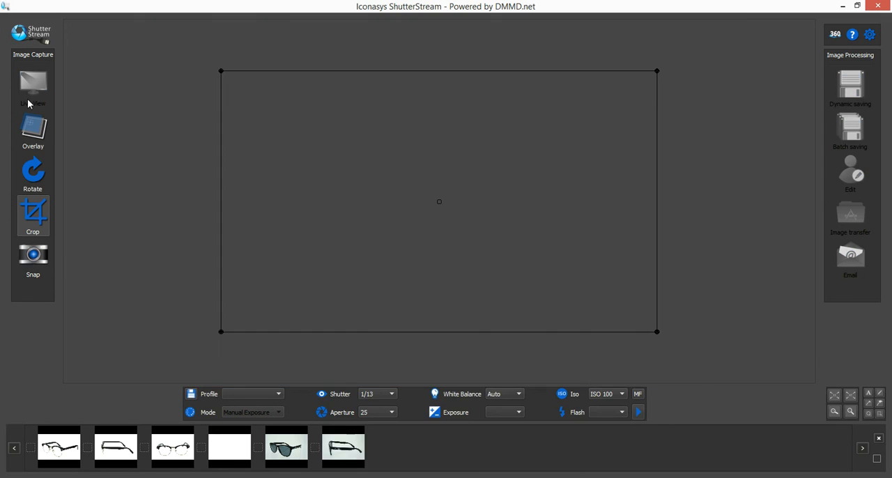
left_click(33, 82)
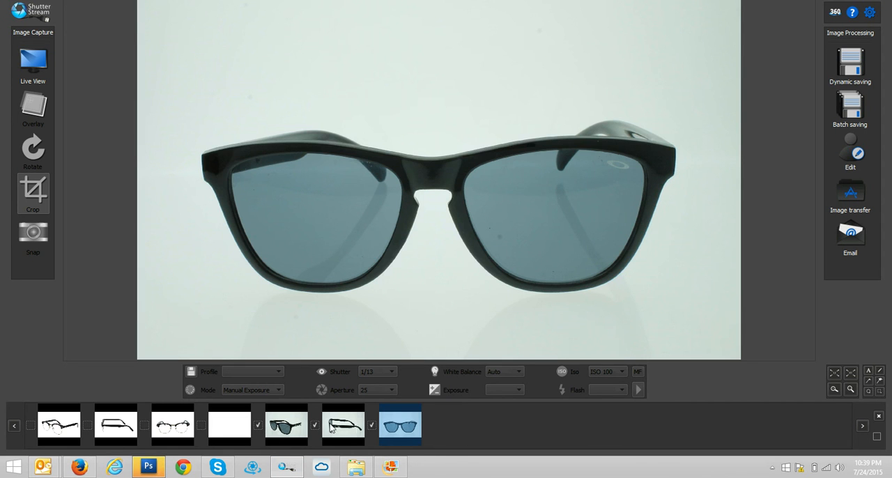
Apply background removal at threshold 32 to all three Oakley shots, then view the side shot.
left_click(849, 144)
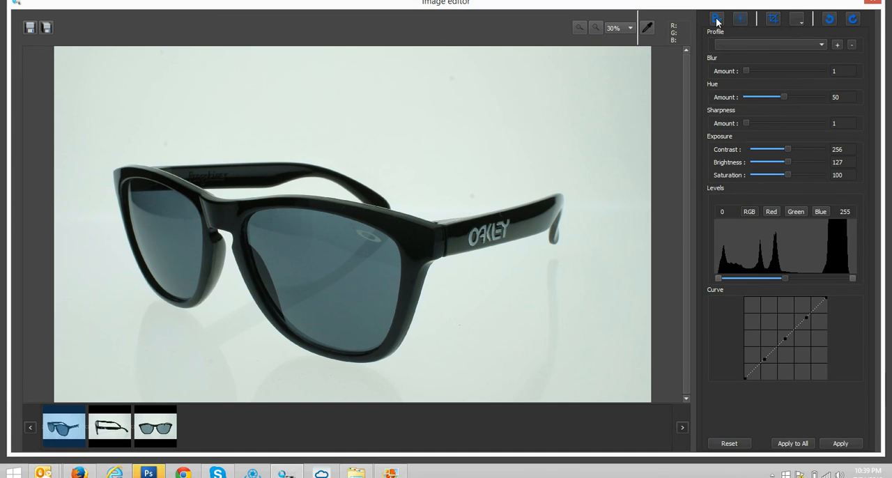
left_click(717, 19)
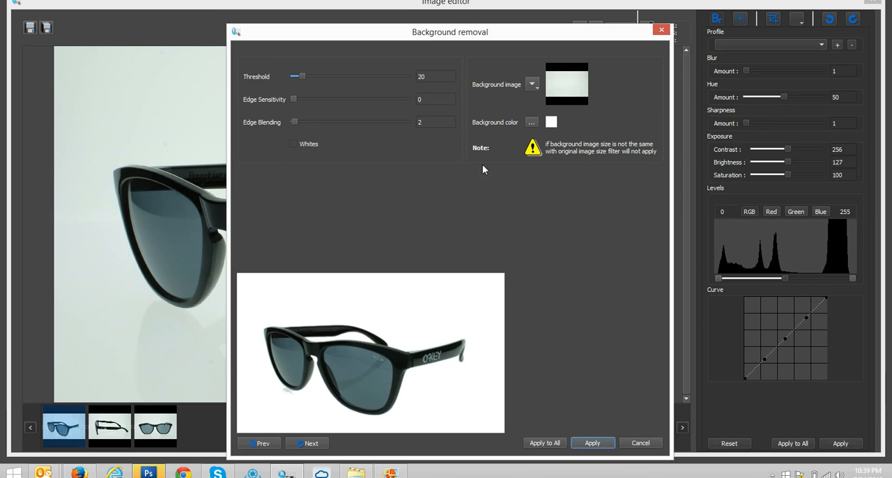
mouse_move(306, 77)
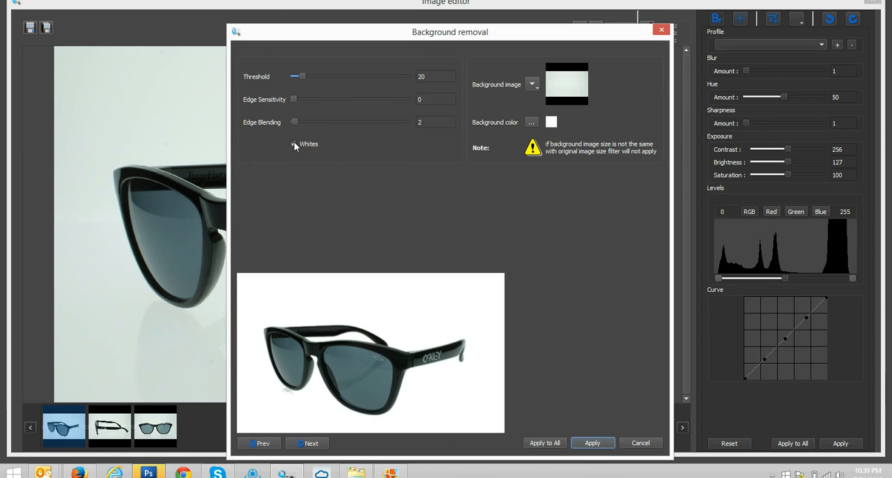
left_click_drag(301, 76, 305, 76)
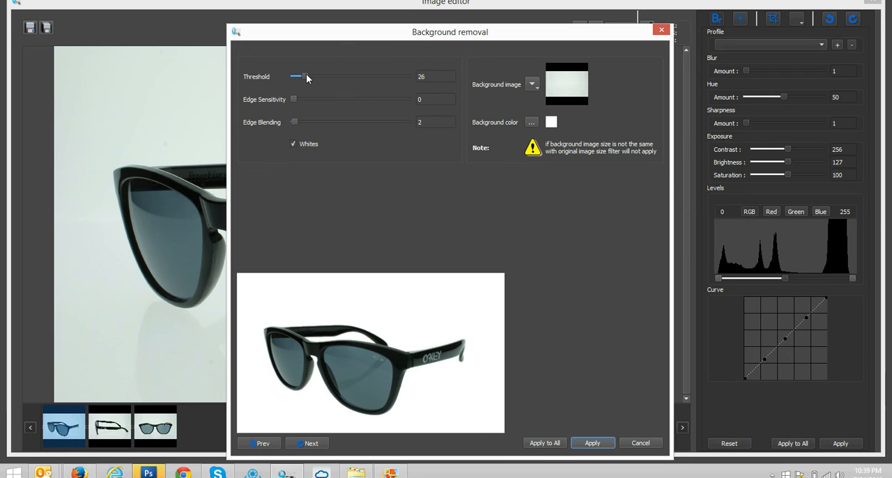
left_click_drag(300, 76, 307, 76)
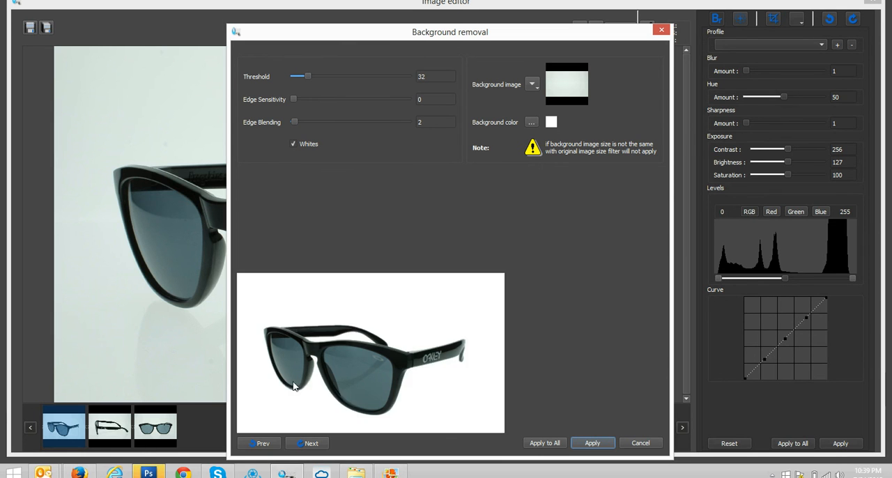
left_click(544, 443)
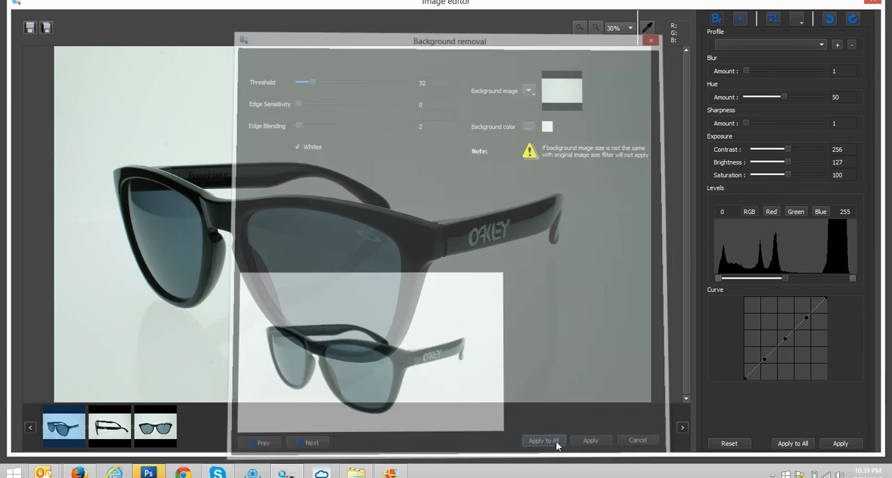
left_click(543, 440)
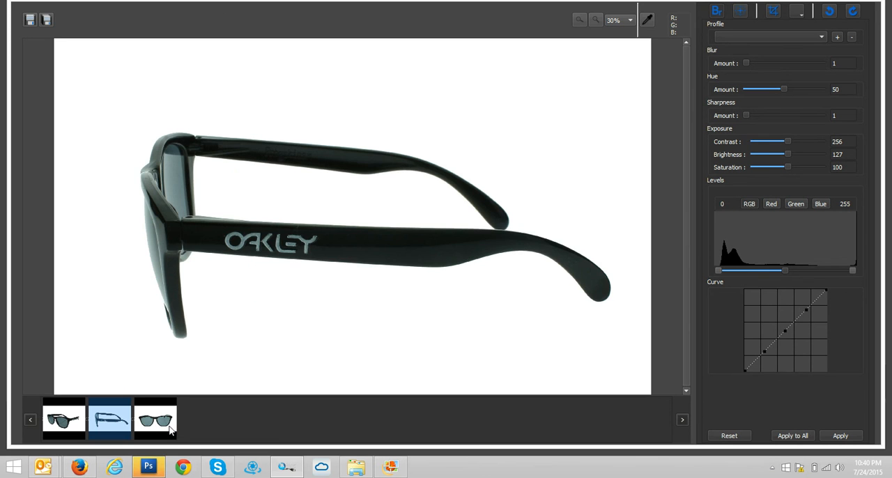
Save the Oakley shots as oakley-shade- at 1000 wide, confirming the non-empty folder.
left_click(156, 419)
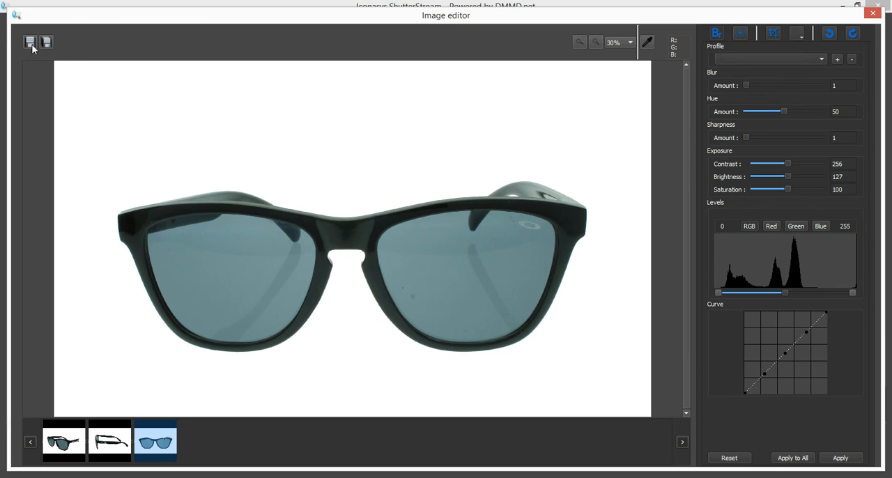
left_click(30, 42)
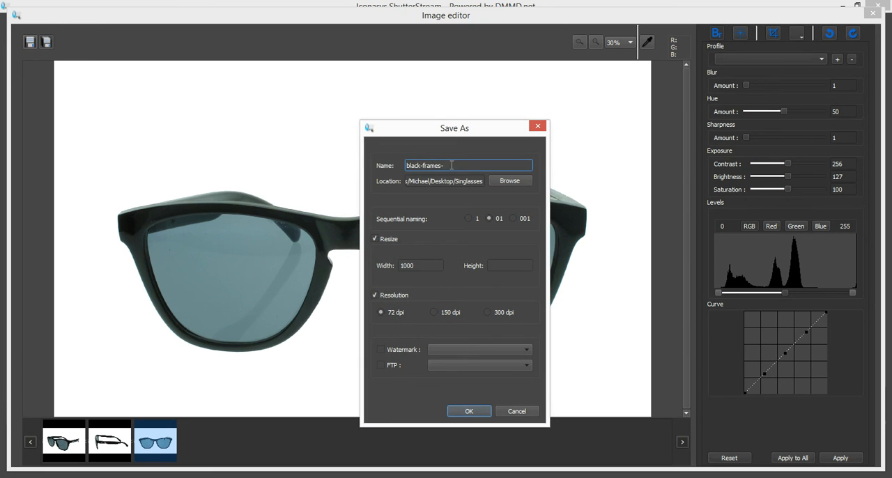
type("oakley-shade-")
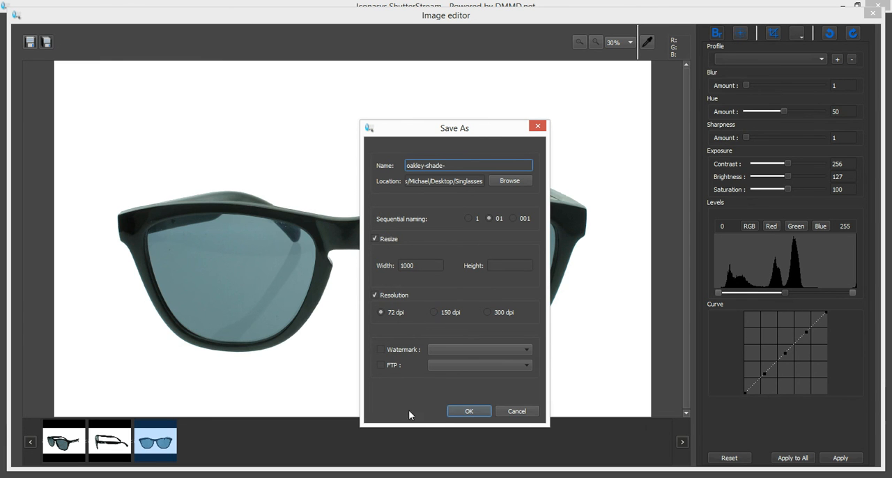
left_click(469, 411)
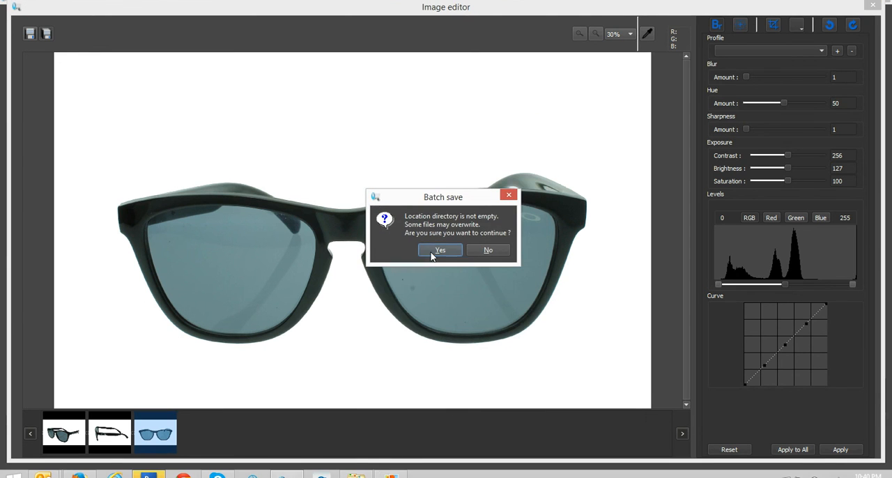
left_click(439, 249)
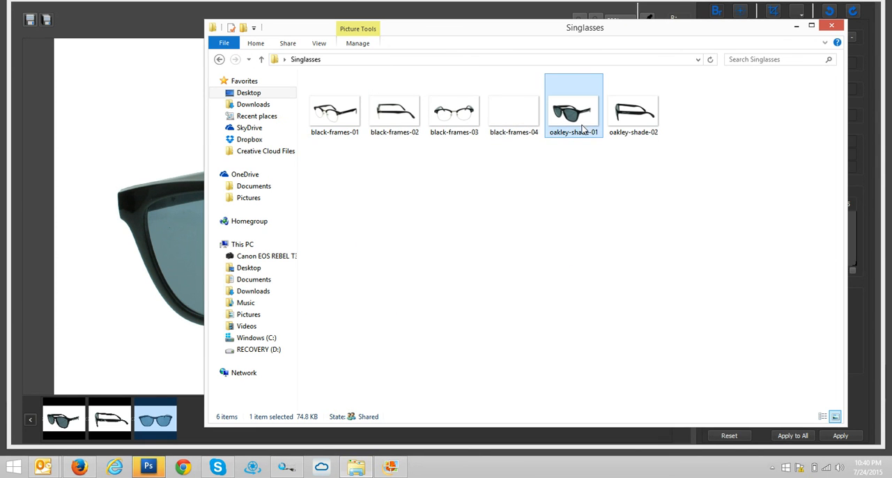
Open oakley-shade-01 in Photo Gallery and advance to the next Oakley image.
double_click(573, 111)
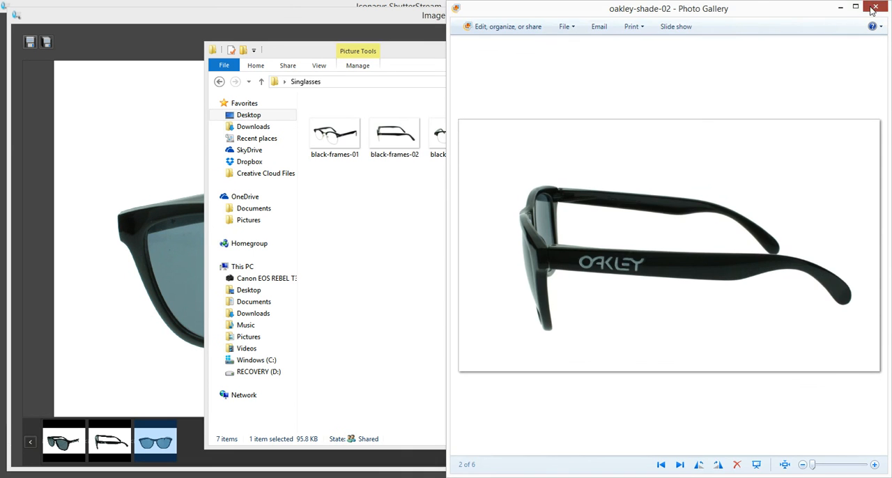
left_click(679, 464)
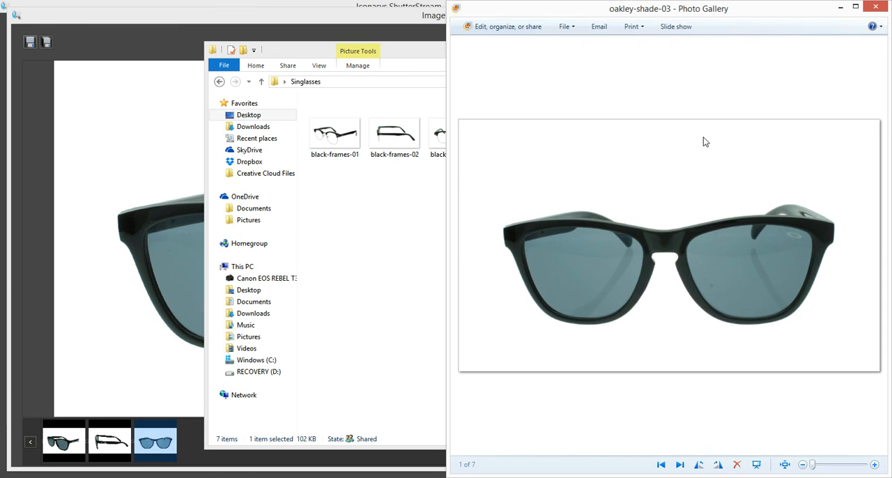